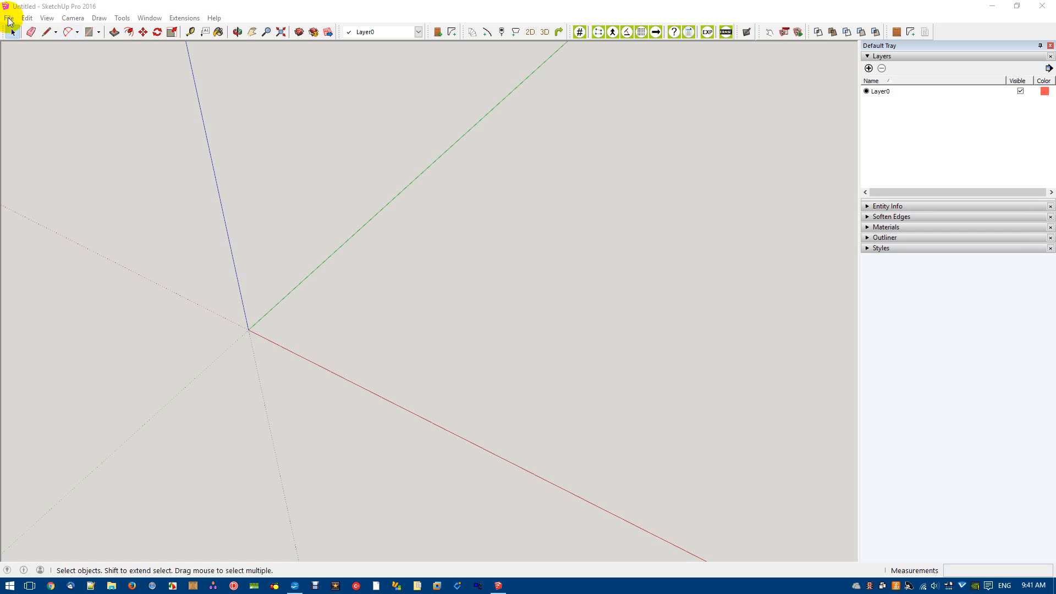
# Open the recent test.skp model showing the two base cabinets
pyautogui.click(9, 18)
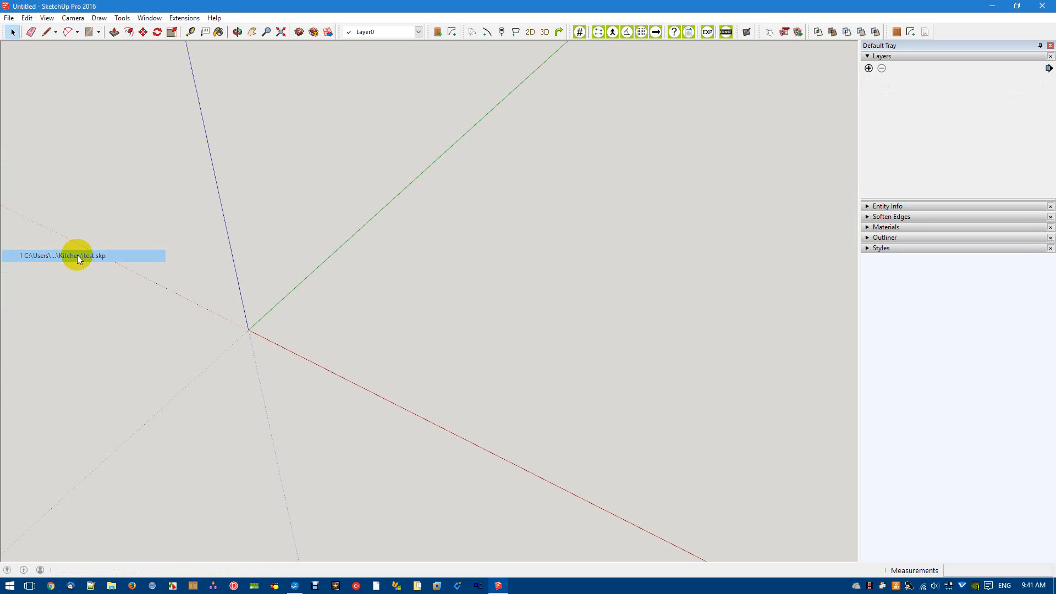
pyautogui.click(64, 255)
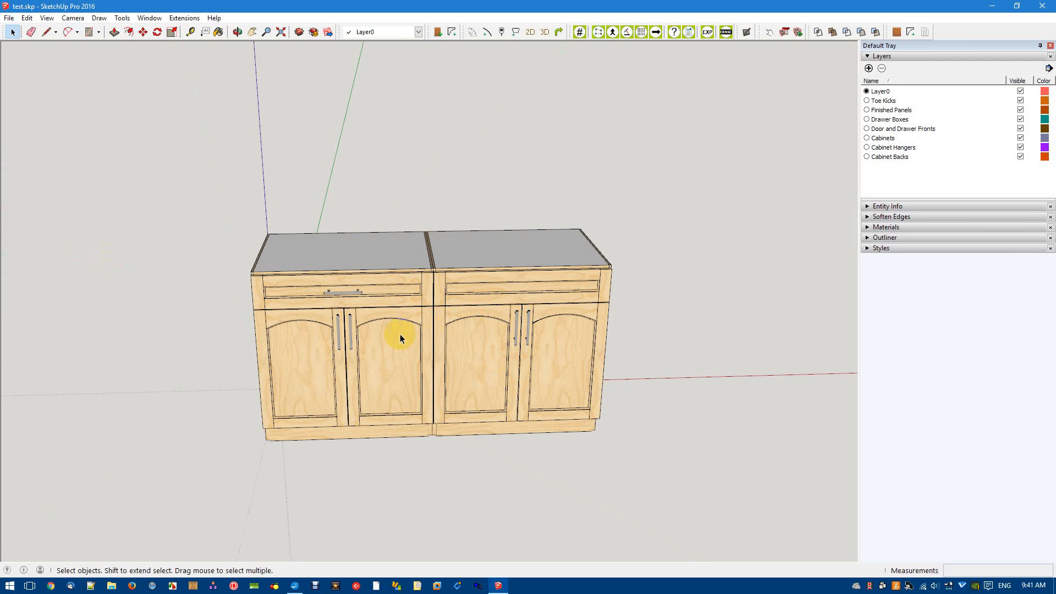
pyautogui.moveTo(576, 242)
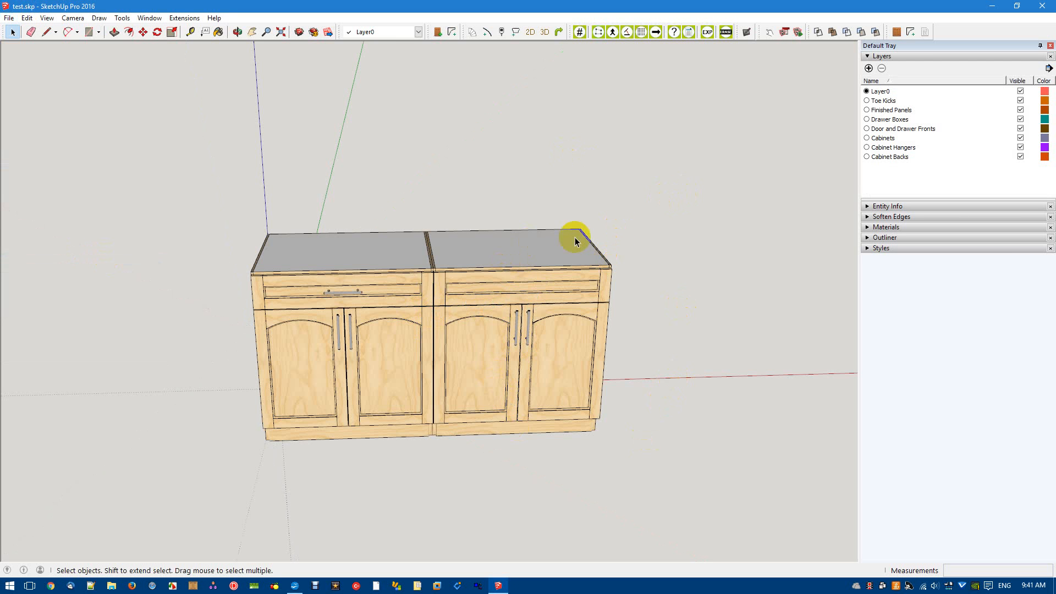
pyautogui.moveTo(260, 19)
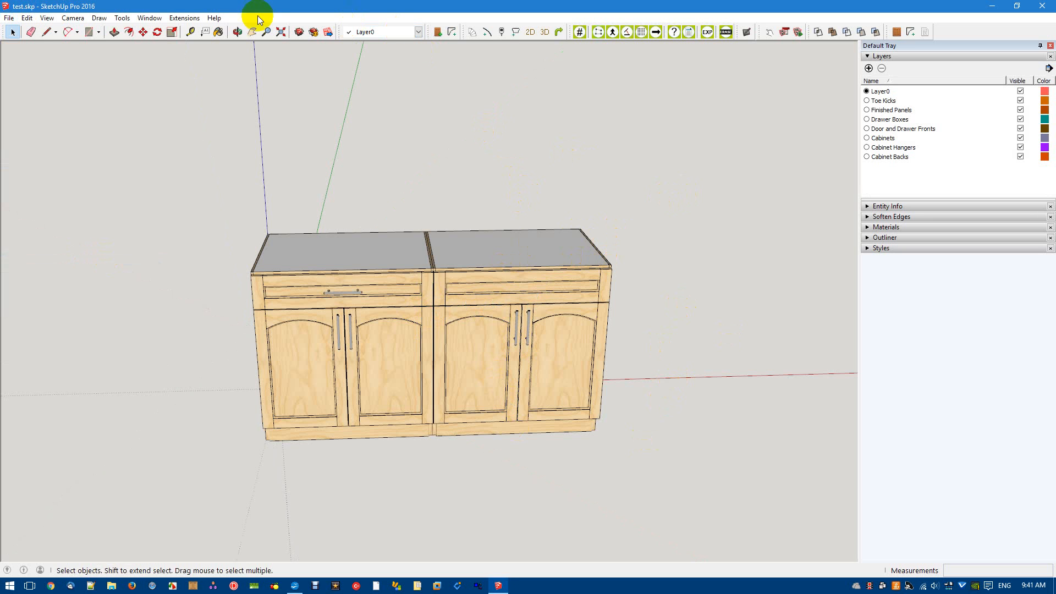
# Bring up the Model Info window and position it near the top of the screen
pyautogui.click(148, 17)
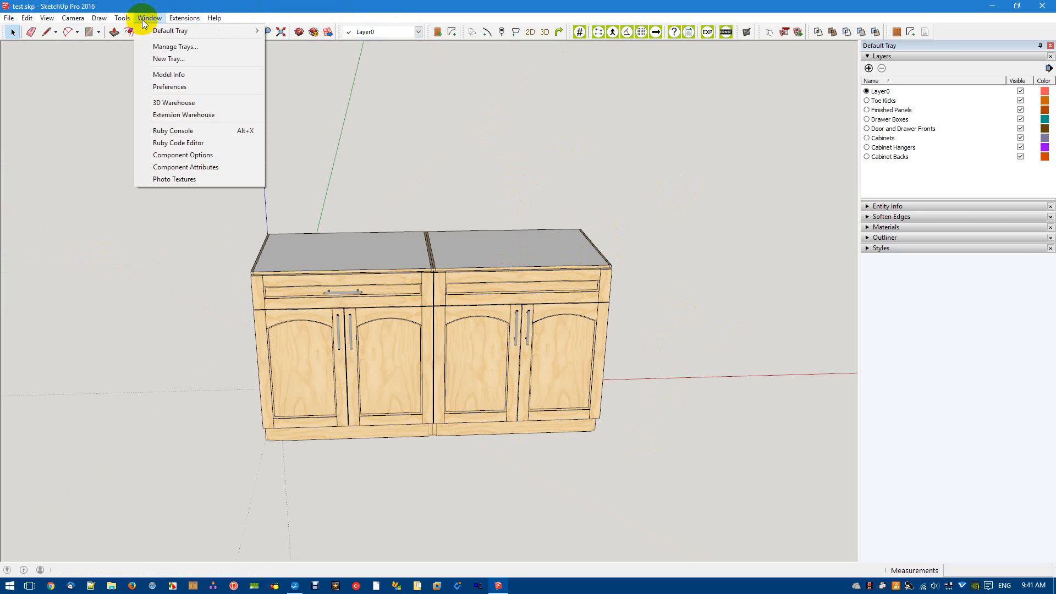
pyautogui.moveTo(180, 85)
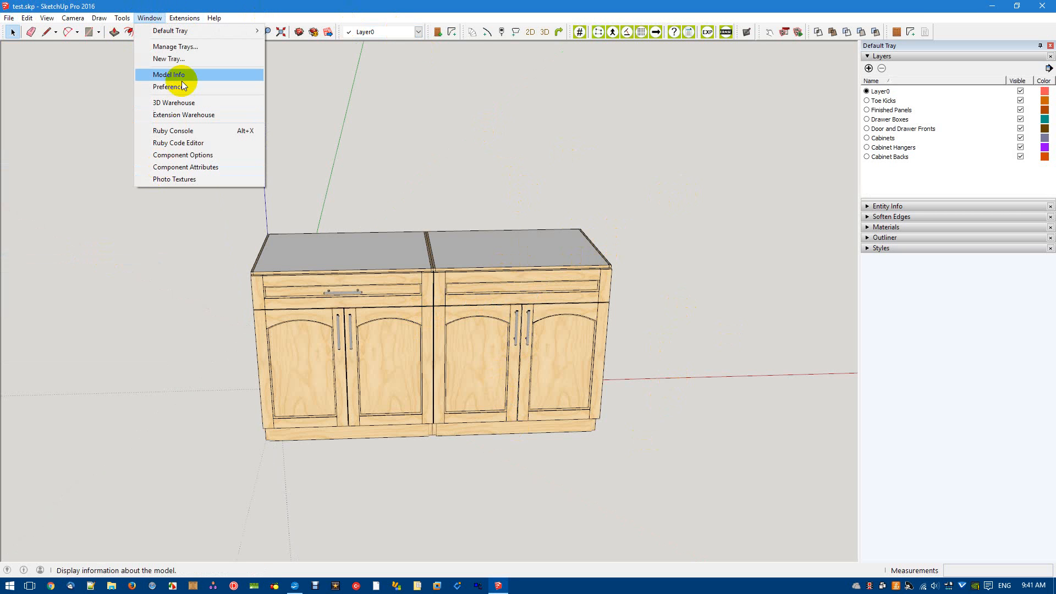
pyautogui.click(170, 73)
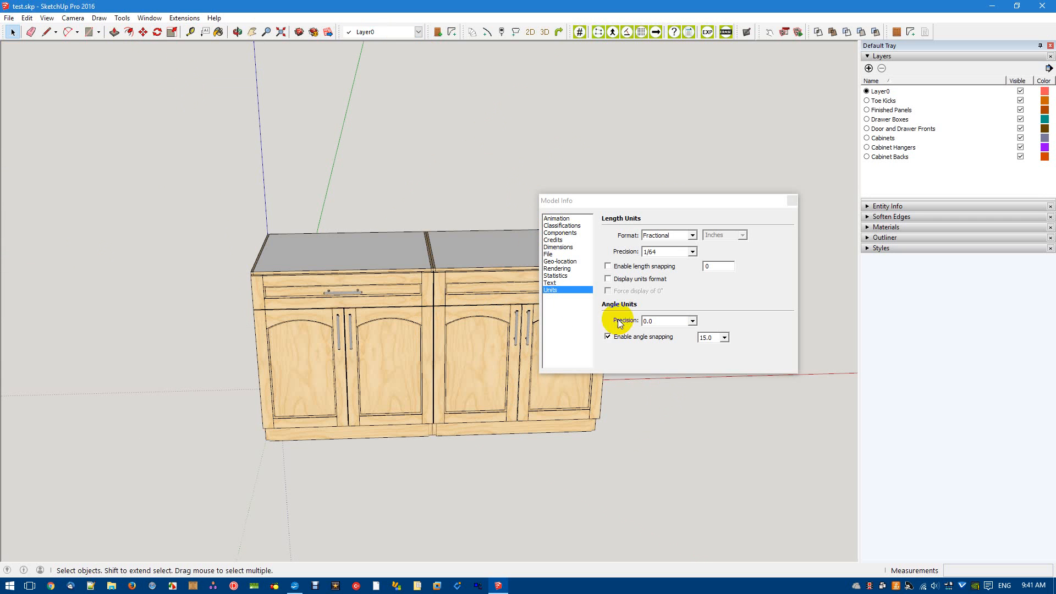
pyautogui.moveTo(666, 200); pyautogui.dragTo(691, 187)
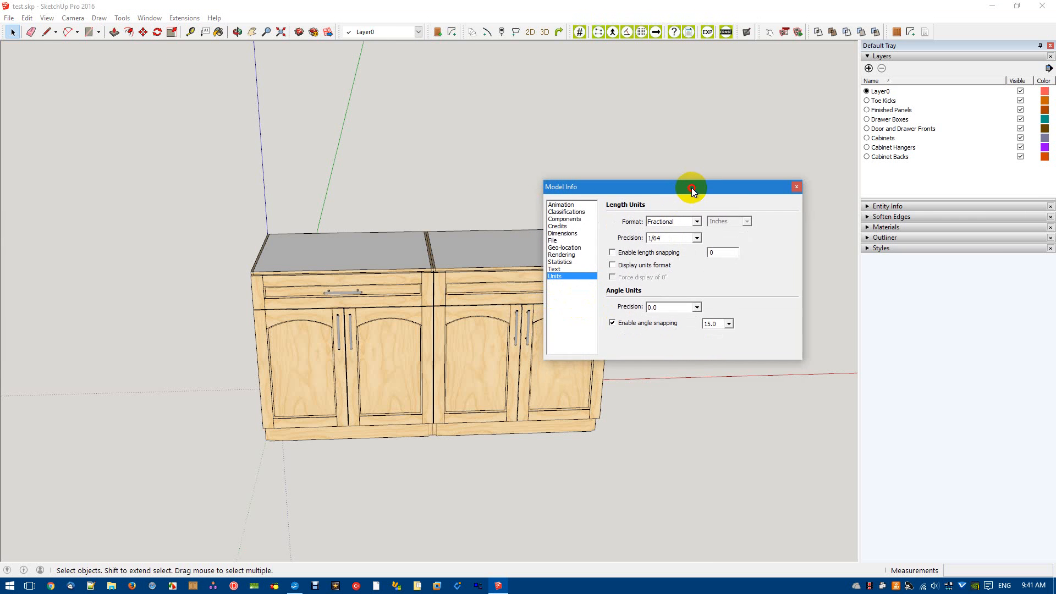
pyautogui.moveTo(690, 187); pyautogui.dragTo(690, 166)
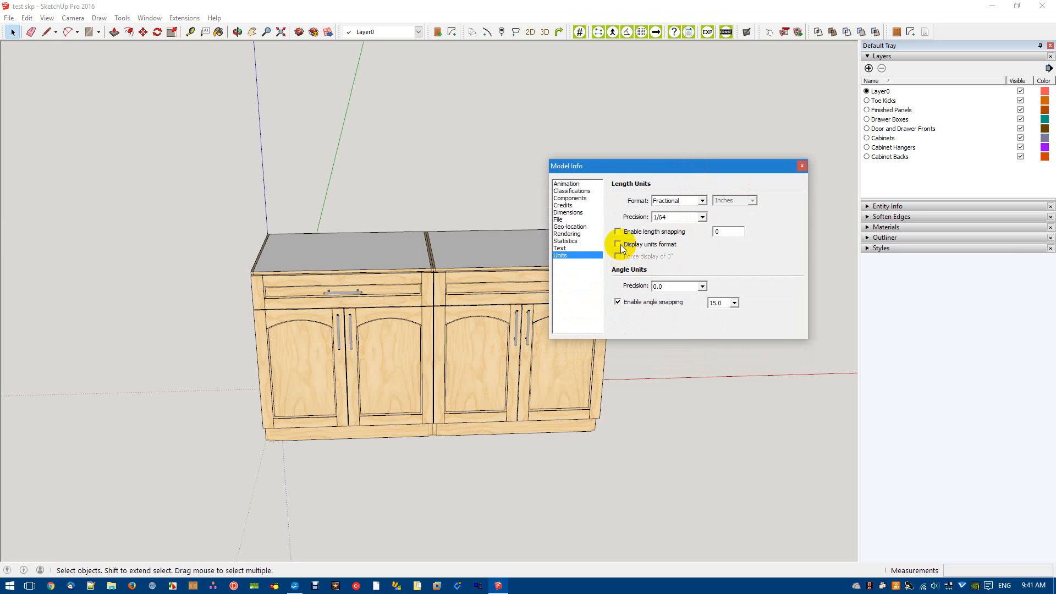
# On the Units page keep fractional lengths at 1/64 and leave unit suffix display off
pyautogui.click(617, 245)
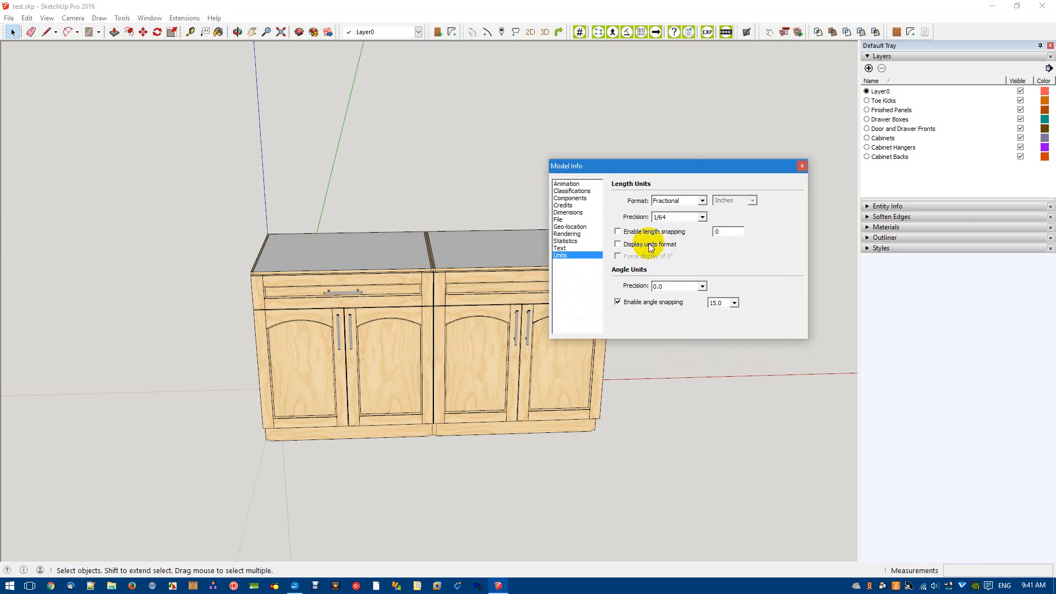
pyautogui.click(617, 244)
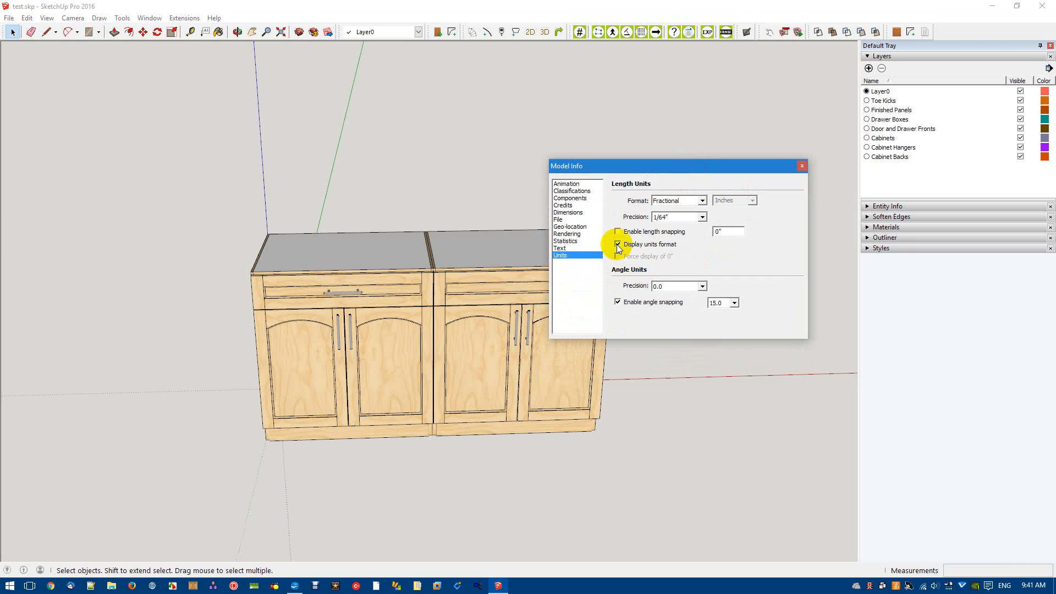
pyautogui.click(617, 244)
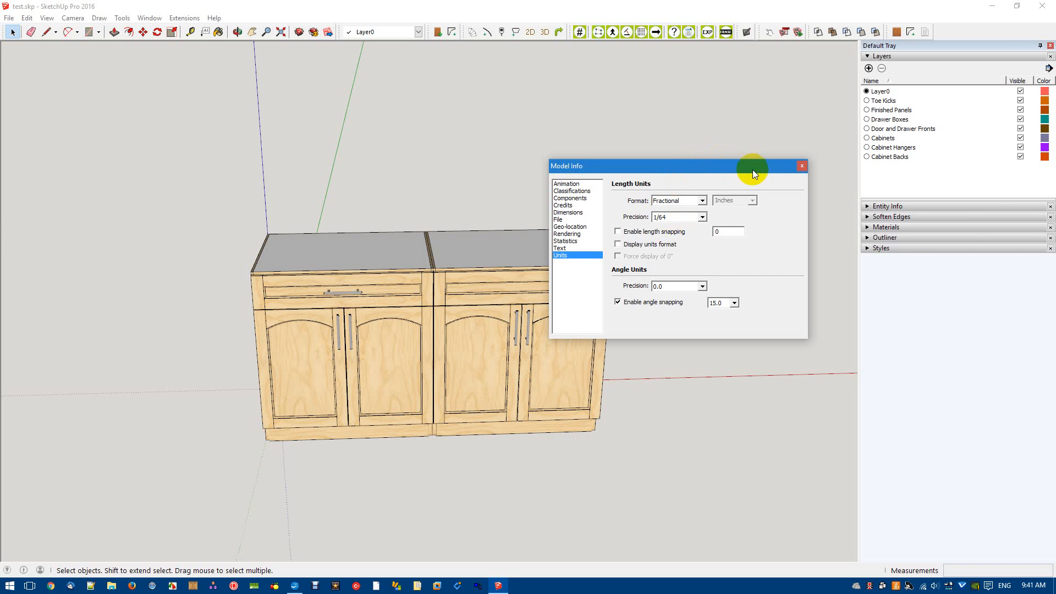
pyautogui.moveTo(757, 170)
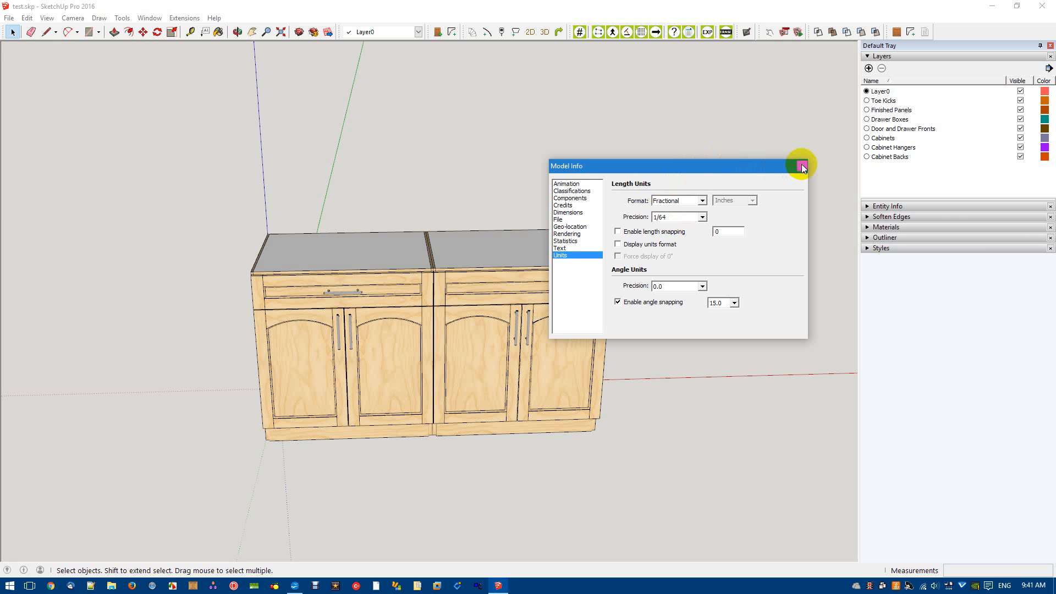
# In CabMaker configure a base cabinet with 4 drawers and 0 doors
pyautogui.click(801, 166)
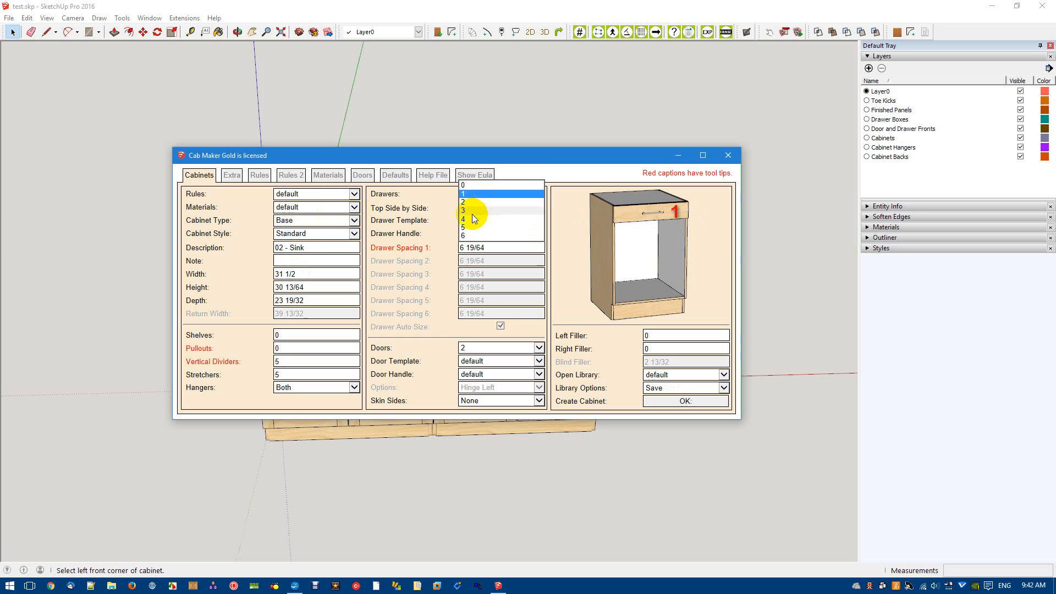
pyautogui.click(464, 201)
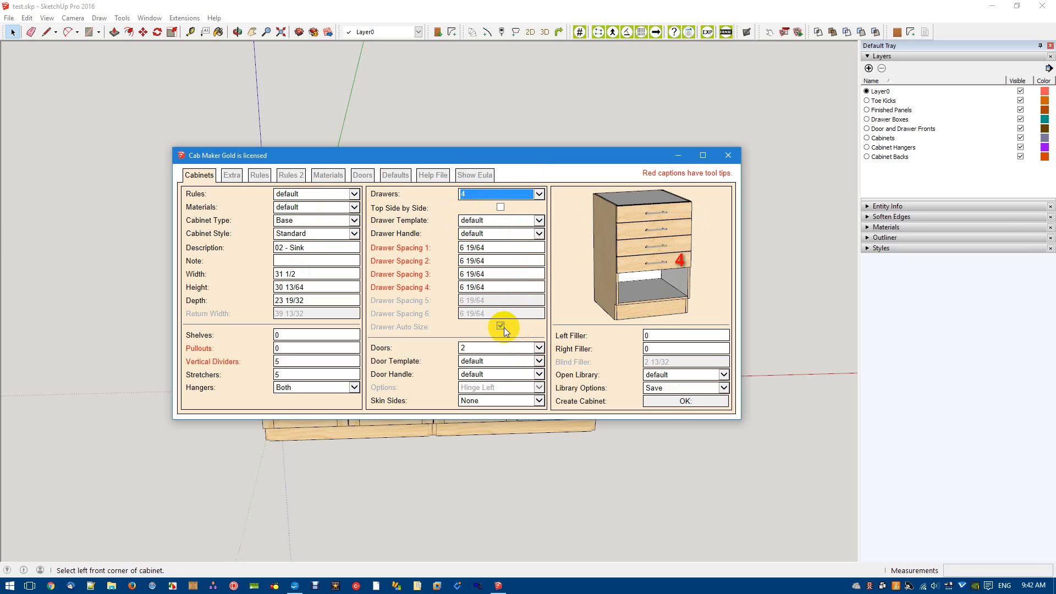
pyautogui.click(496, 347)
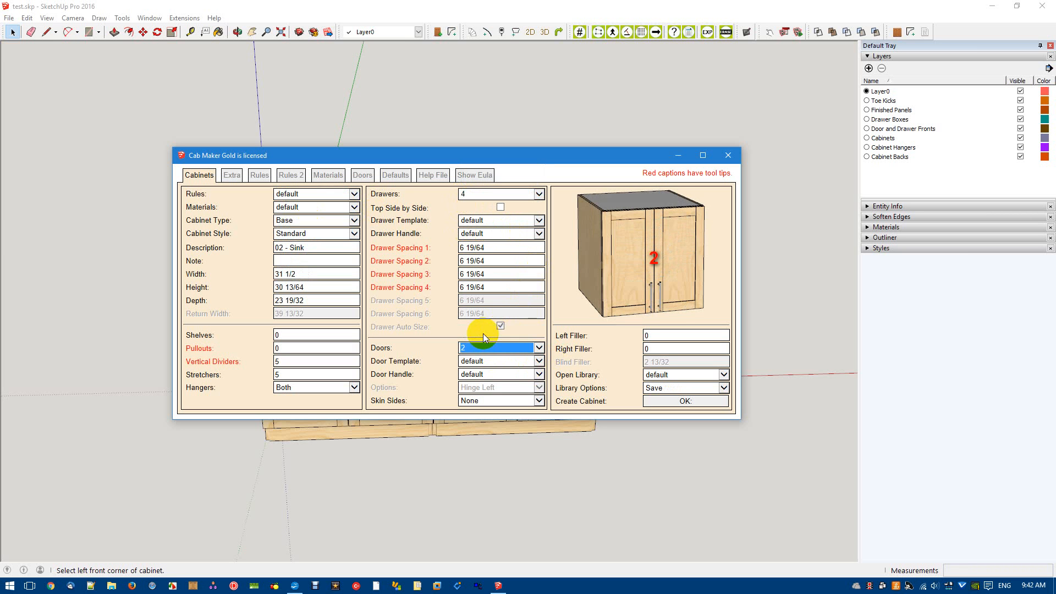
pyautogui.click(499, 346)
pyautogui.write('24')
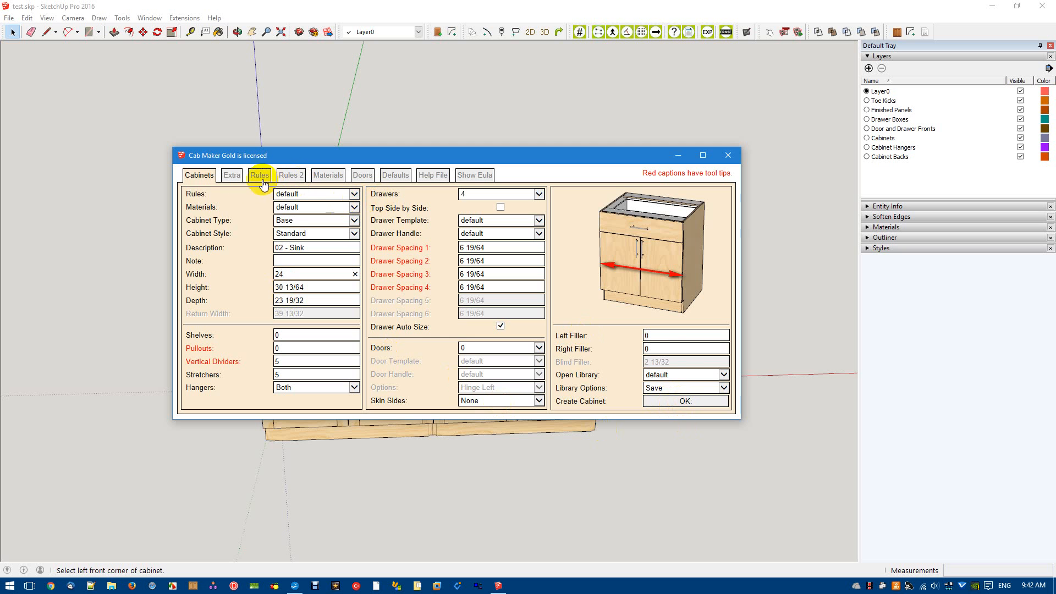
# Review the Rules, adjustment rules and Materials settings for the 24-wide cabinet
pyautogui.click(260, 175)
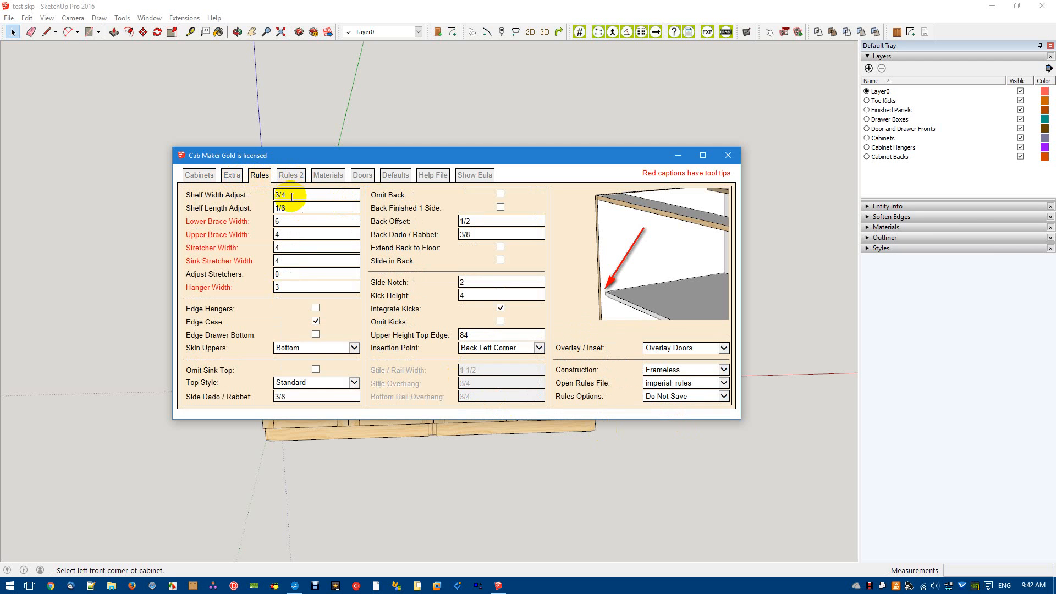
pyautogui.click(291, 175)
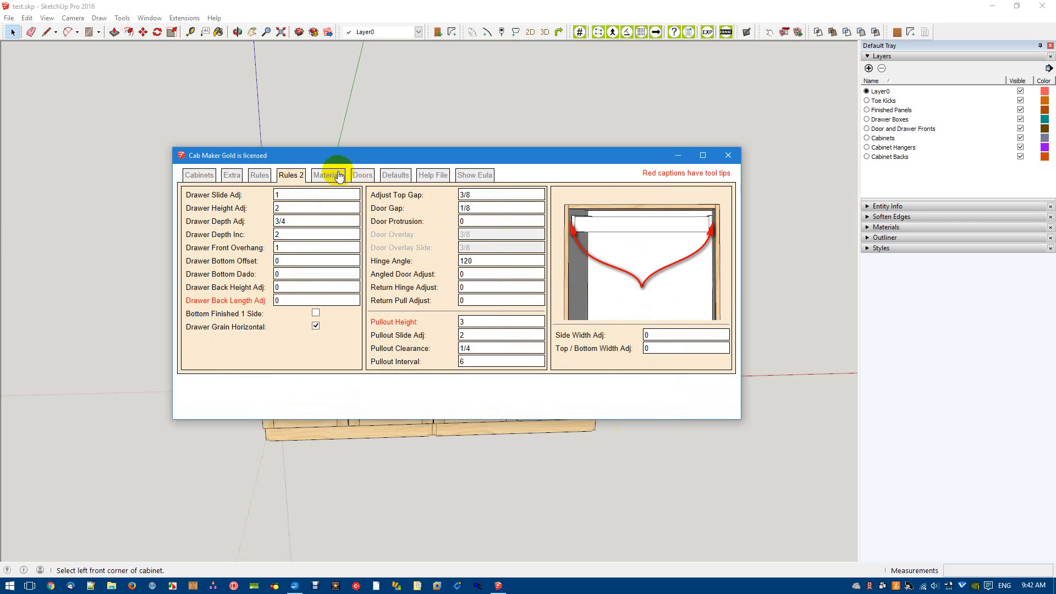
pyautogui.click(328, 175)
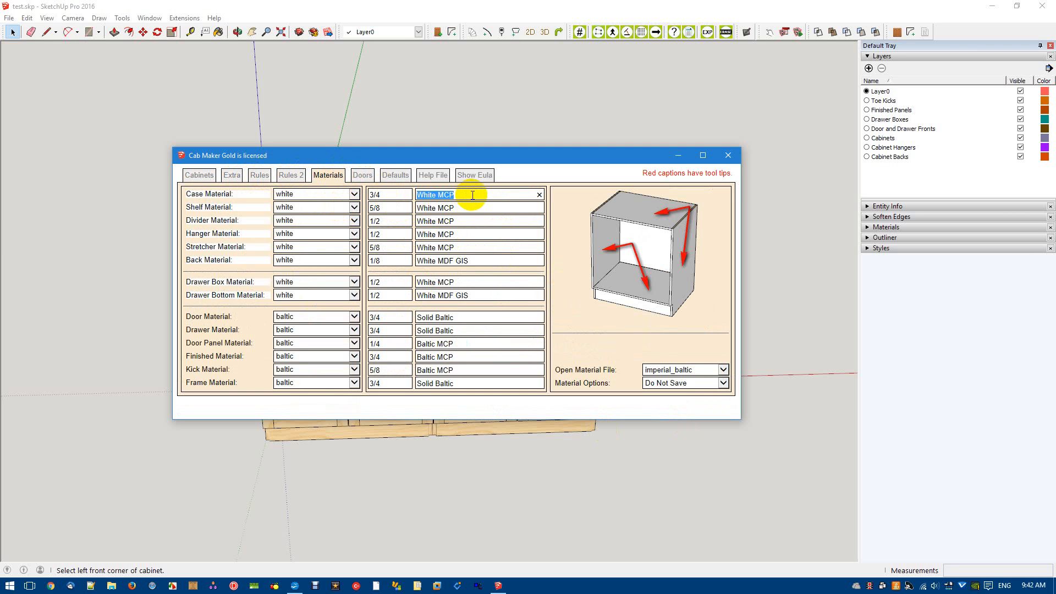
pyautogui.click(466, 196)
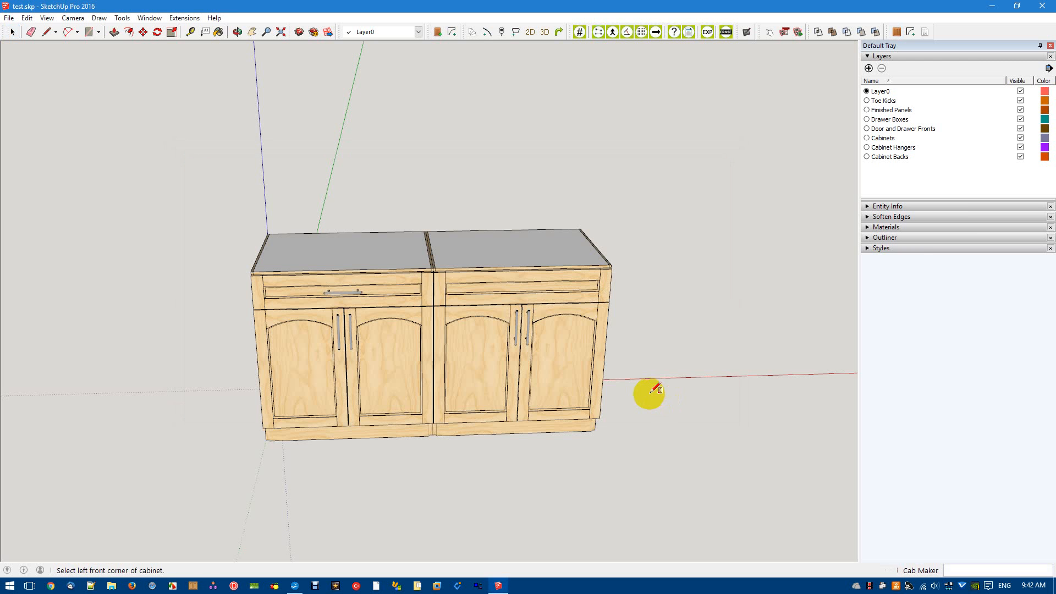
# Place the drawer cabinet and reopen it to reach the Defaults page
pyautogui.moveTo(649, 392); pyautogui.dragTo(682, 412)
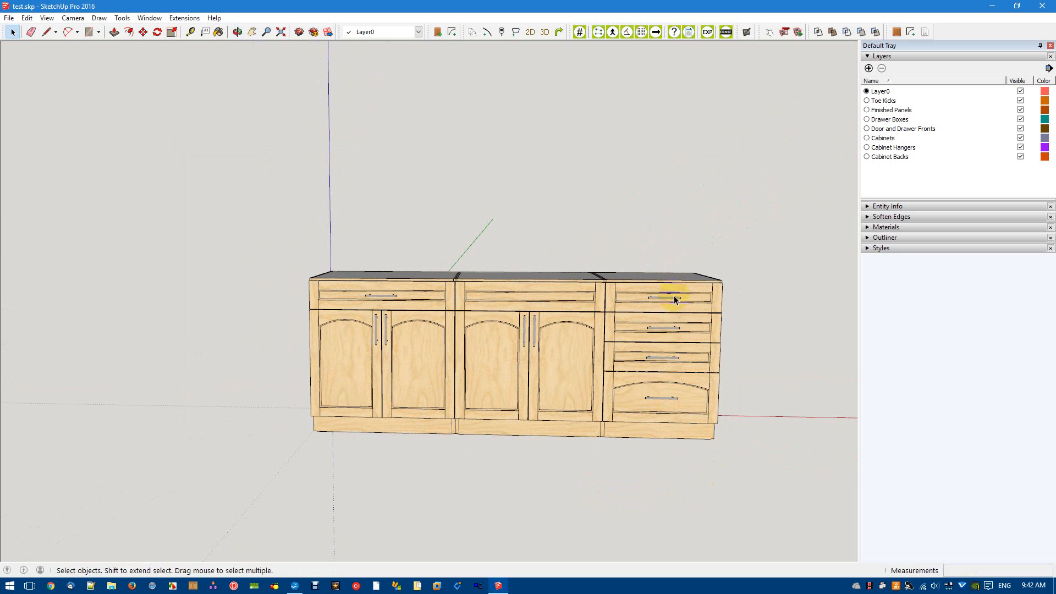
pyautogui.rightClick(676, 299)
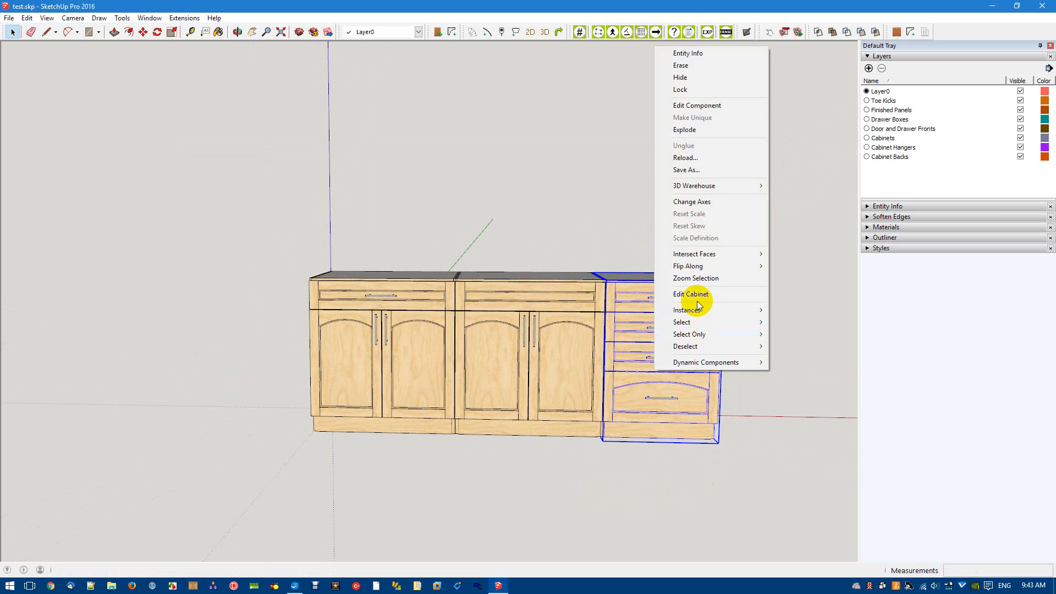
pyautogui.click(690, 295)
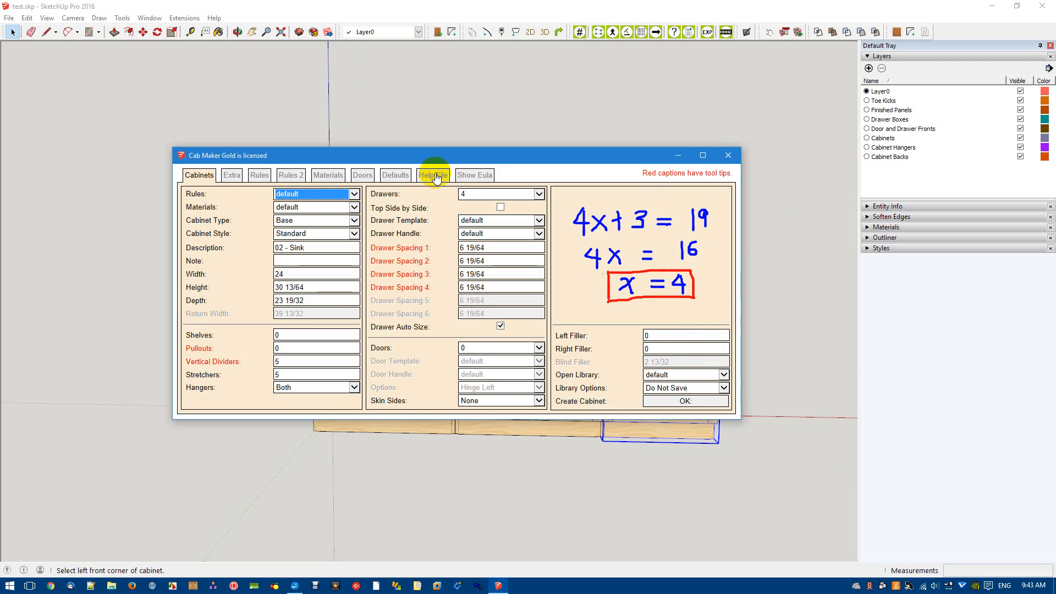
pyautogui.click(395, 175)
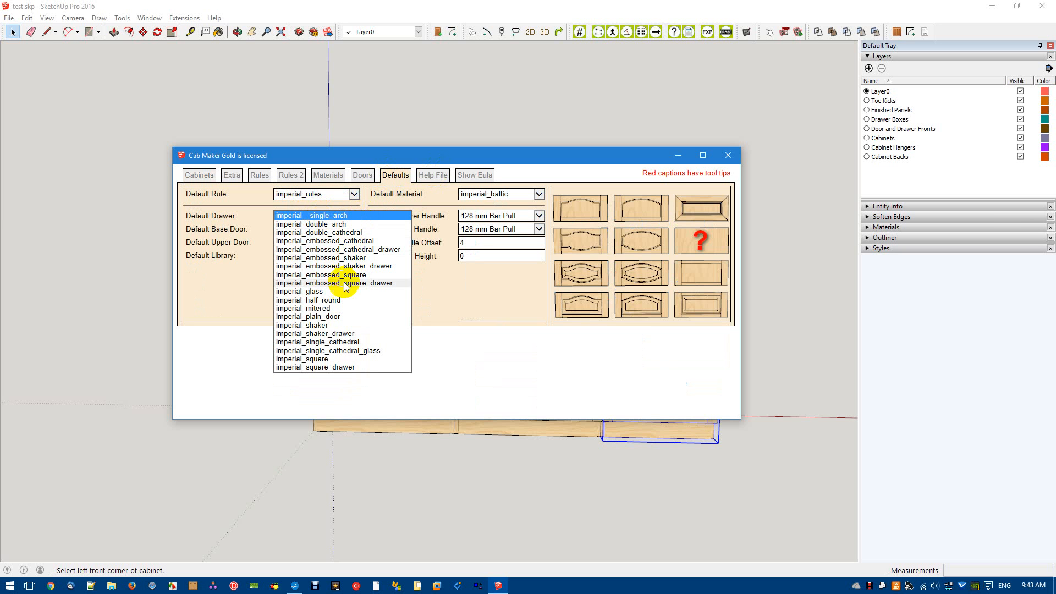
pyautogui.moveTo(326, 347)
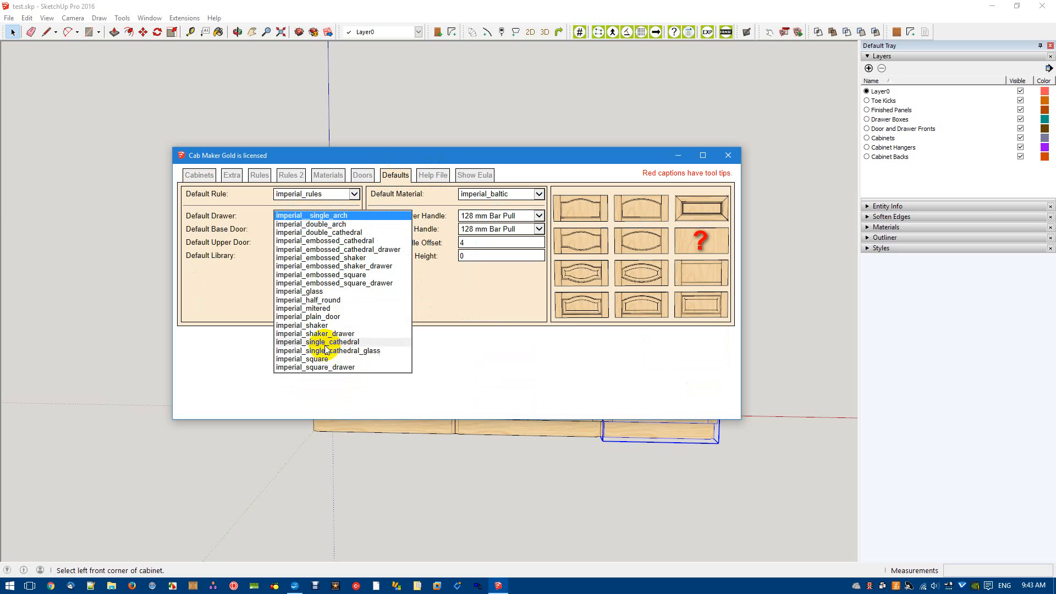
pyautogui.moveTo(315, 326)
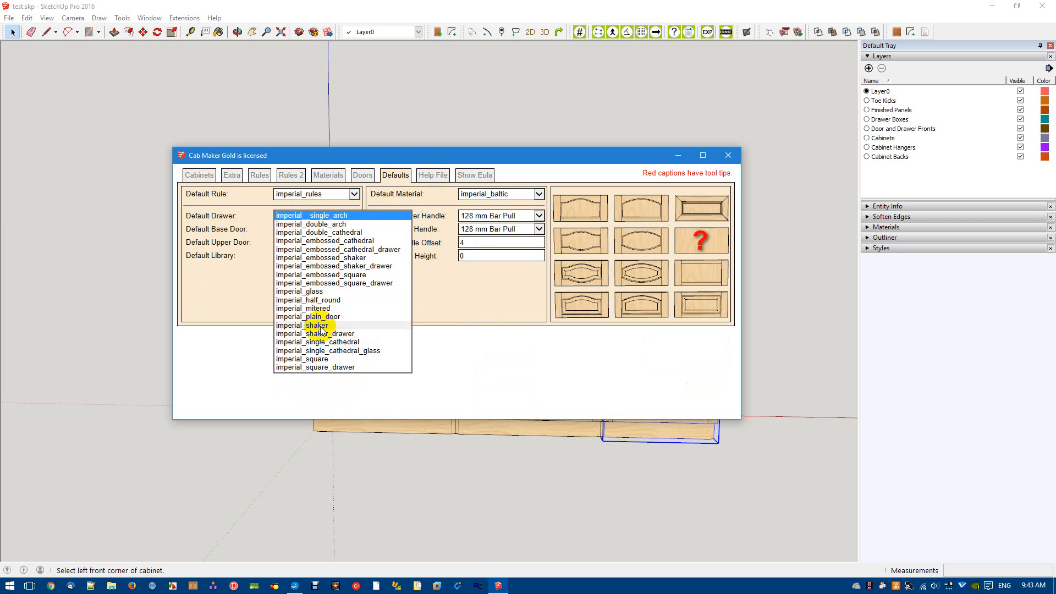
# Set default drawer, base door and upper door styles to imperial_shaker and close CabMaker
pyautogui.click(307, 326)
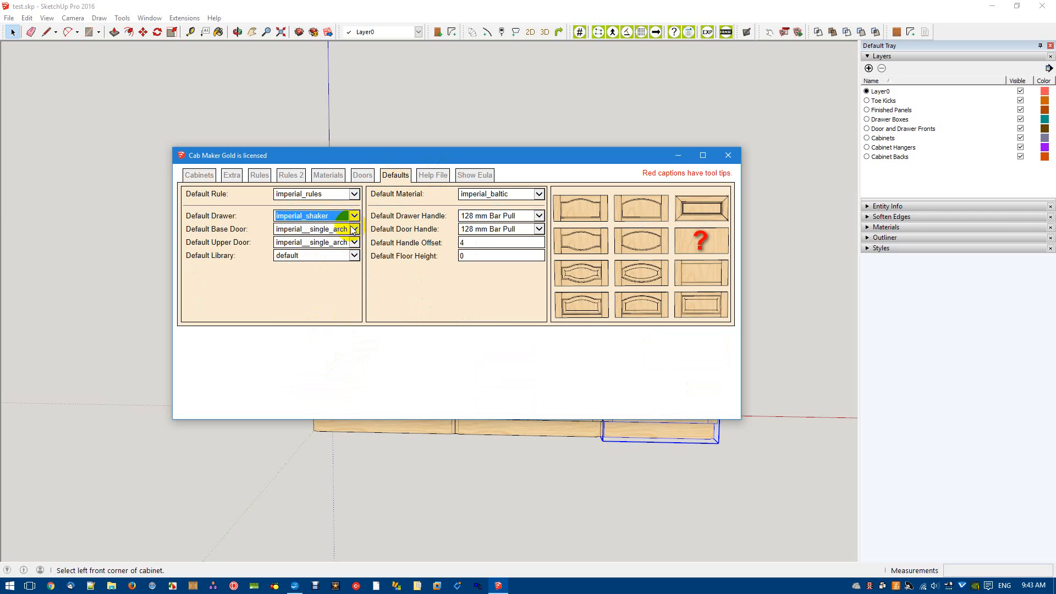
pyautogui.click(353, 228)
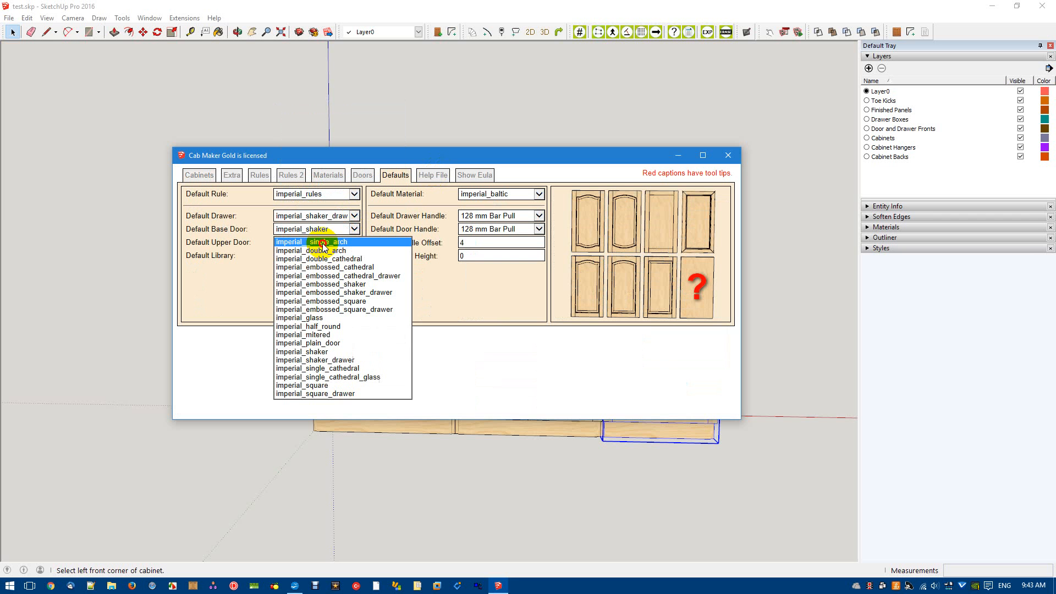
pyautogui.click(301, 352)
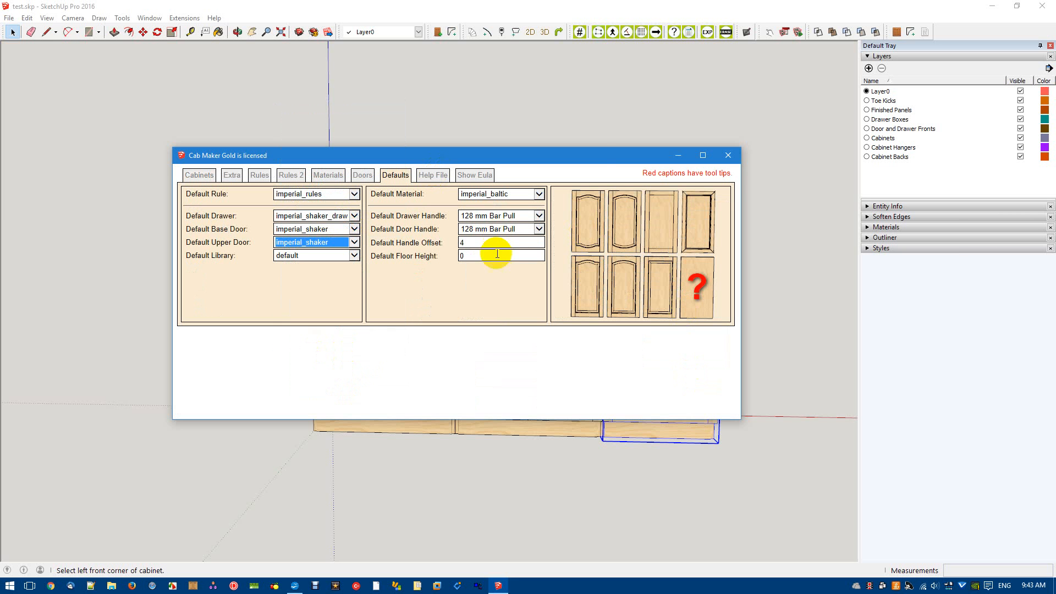
pyautogui.moveTo(596, 151)
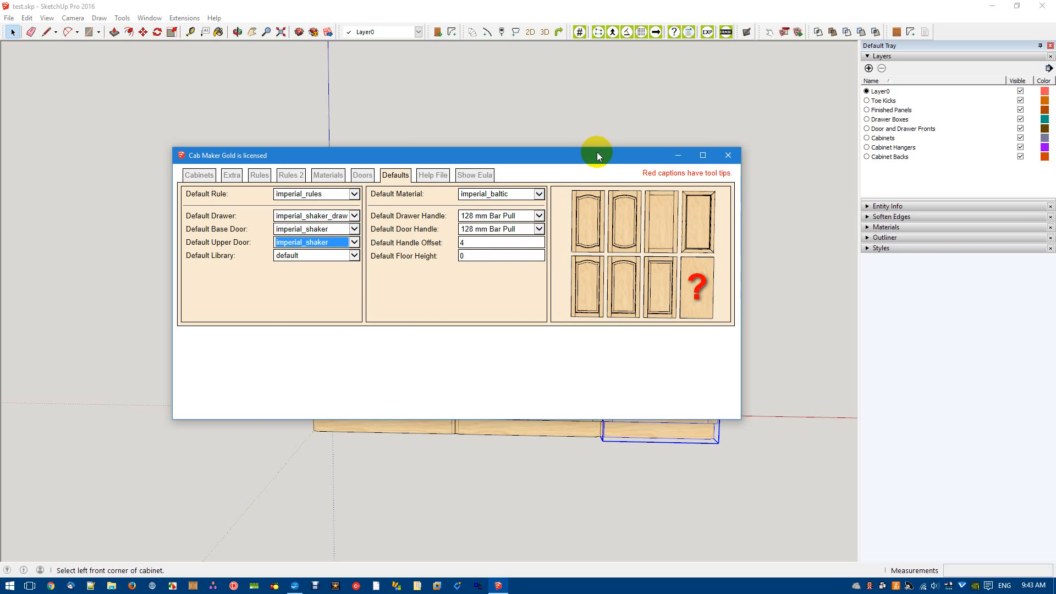
pyautogui.click(727, 154)
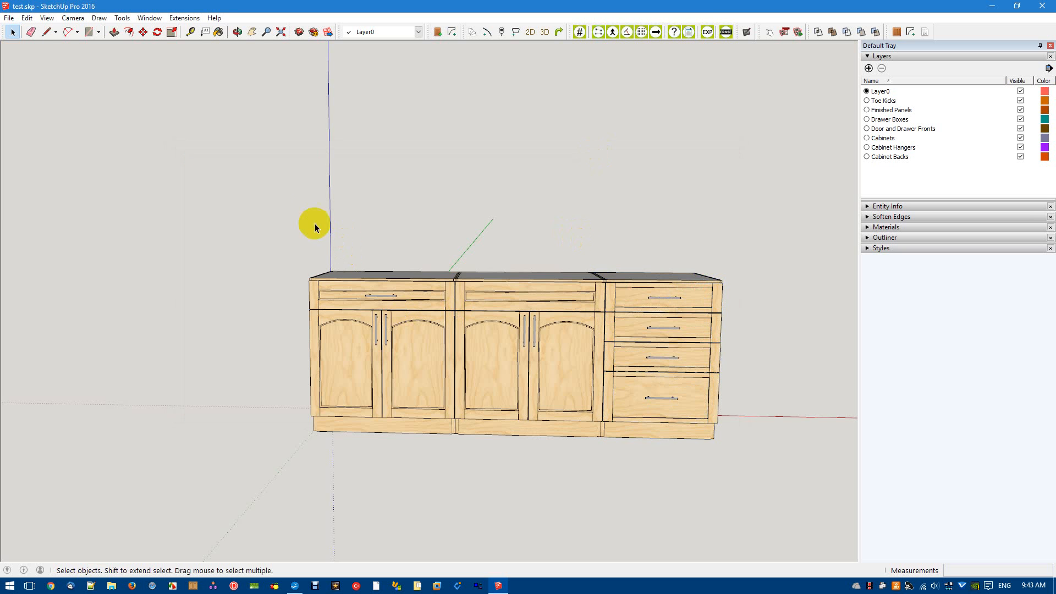
# Rebuild the two door cabinets so their arched doors become flat shaker doors
pyautogui.click(514, 300)
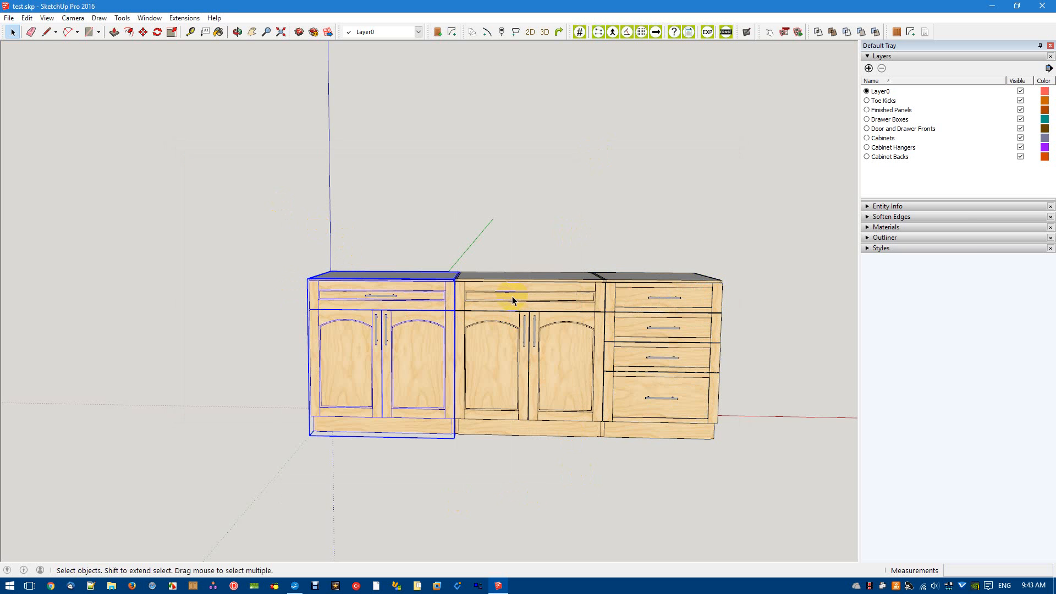
pyautogui.rightClick(514, 301)
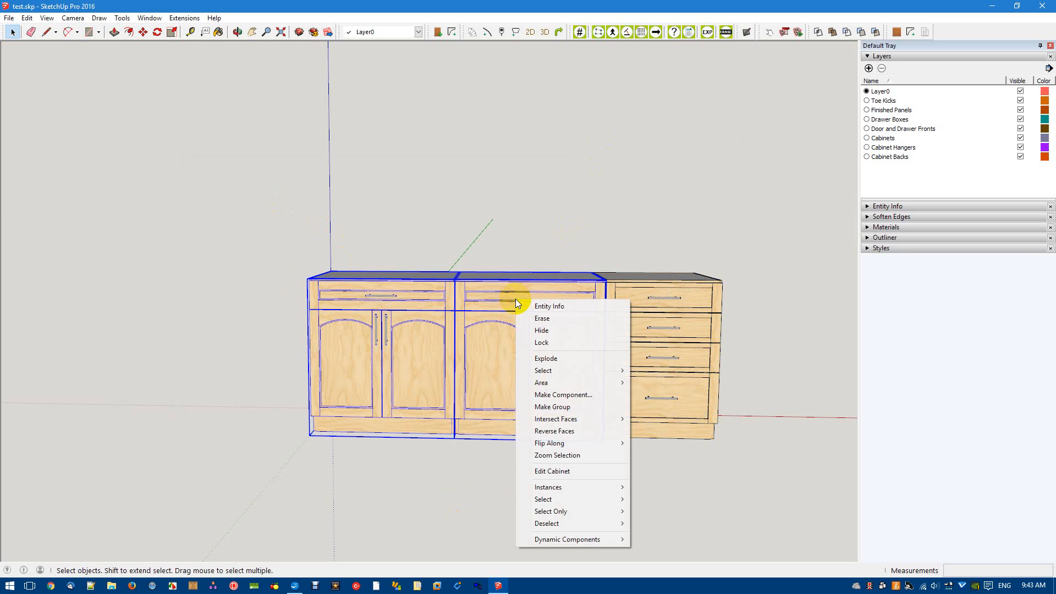
pyautogui.moveTo(553, 471)
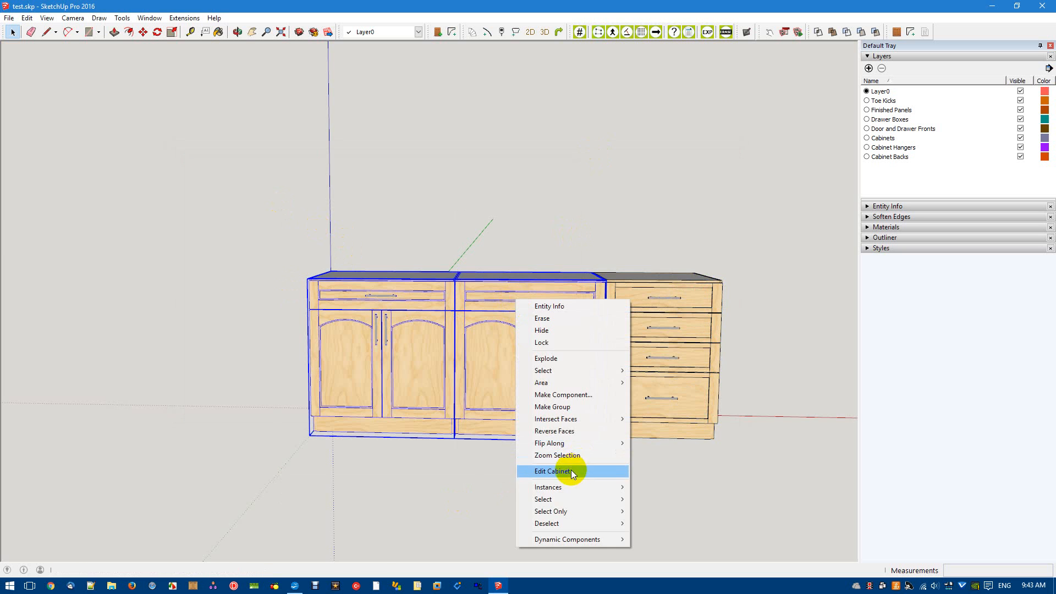
pyautogui.click(554, 470)
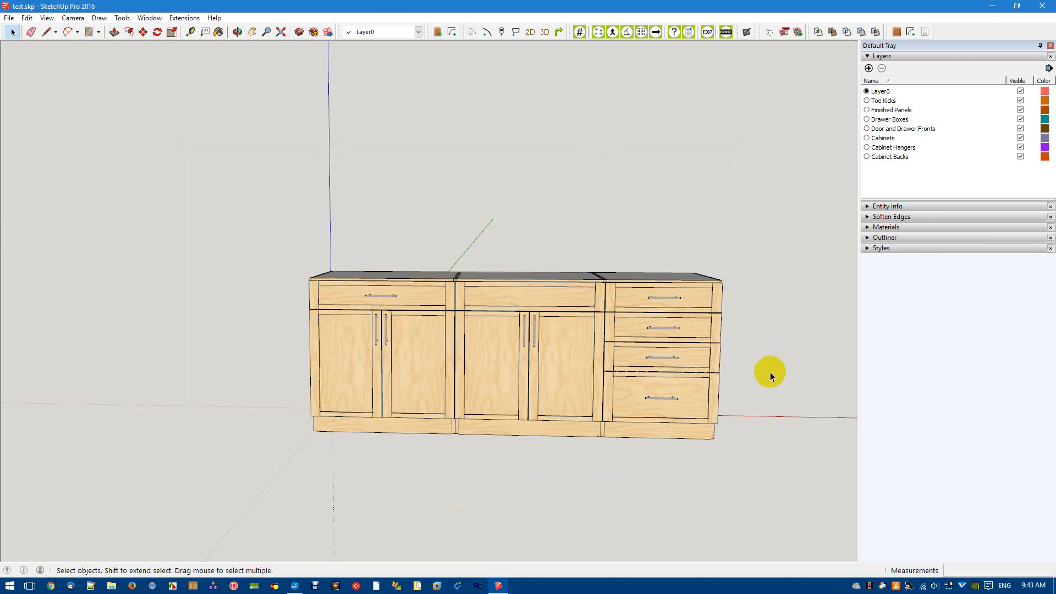
pyautogui.moveTo(746, 346)
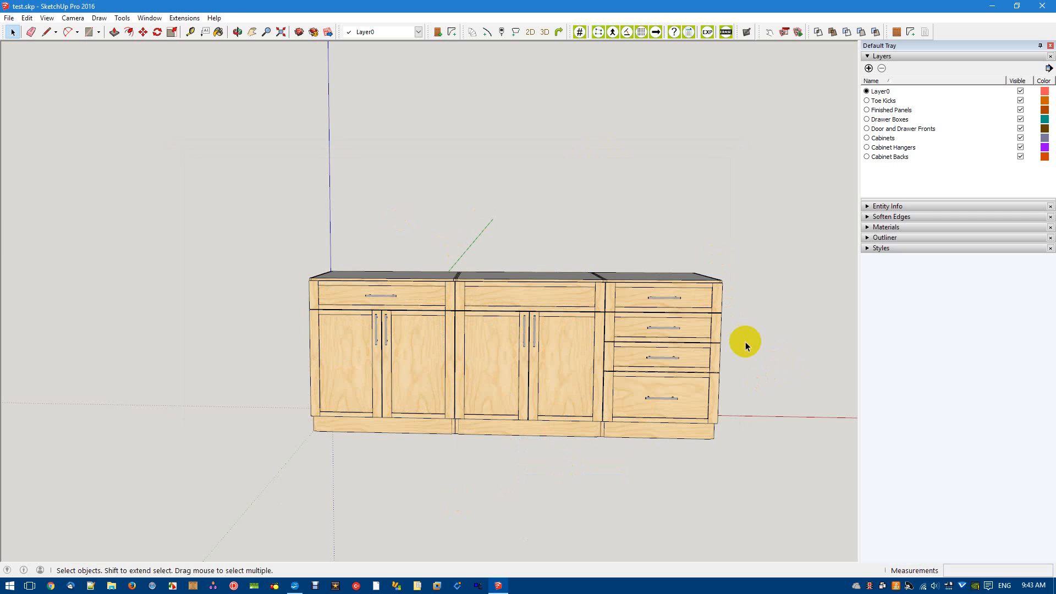
pyautogui.moveTo(146, 47)
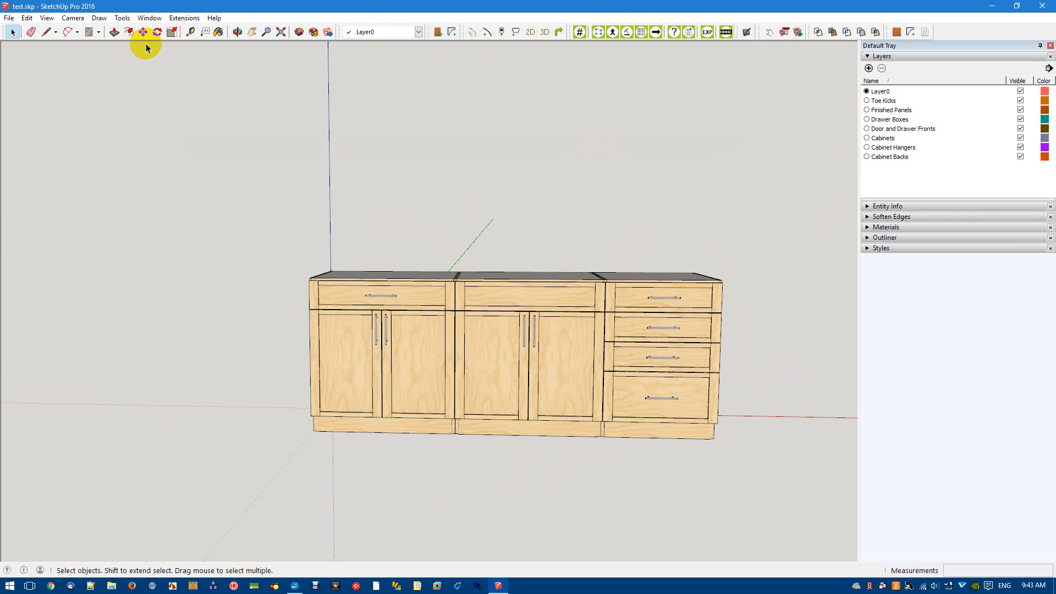
pyautogui.click(9, 19)
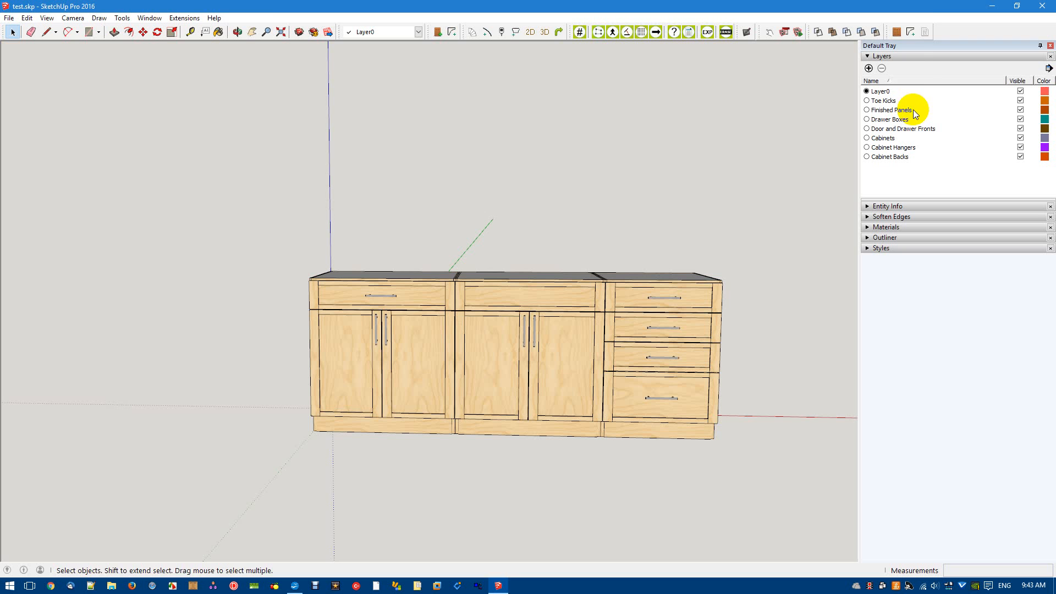
pyautogui.moveTo(926, 32)
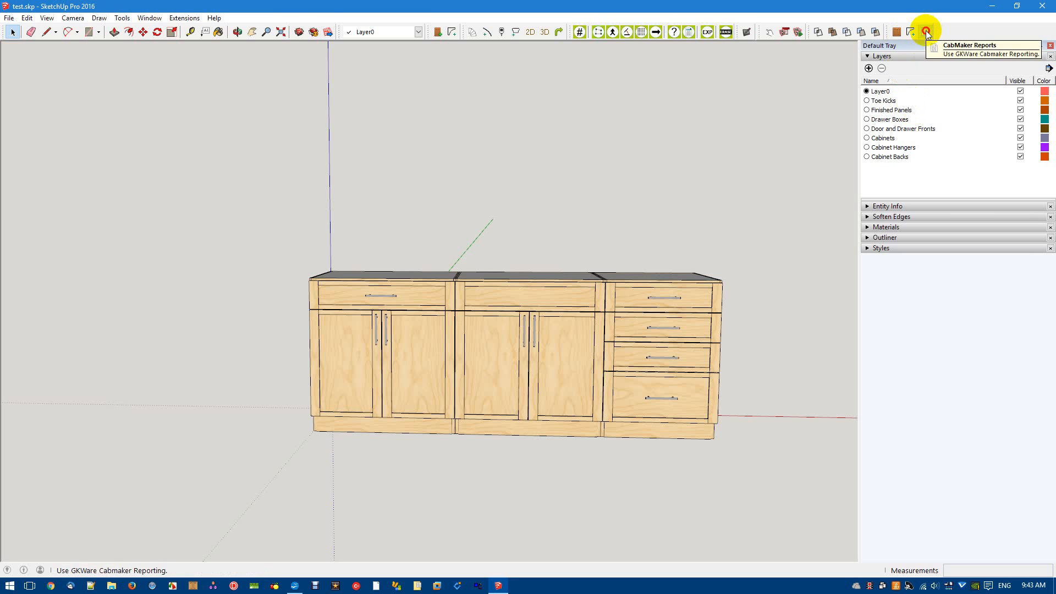
# Generate the six CabMaker CSV reports and acknowledge the summary
pyautogui.click(926, 32)
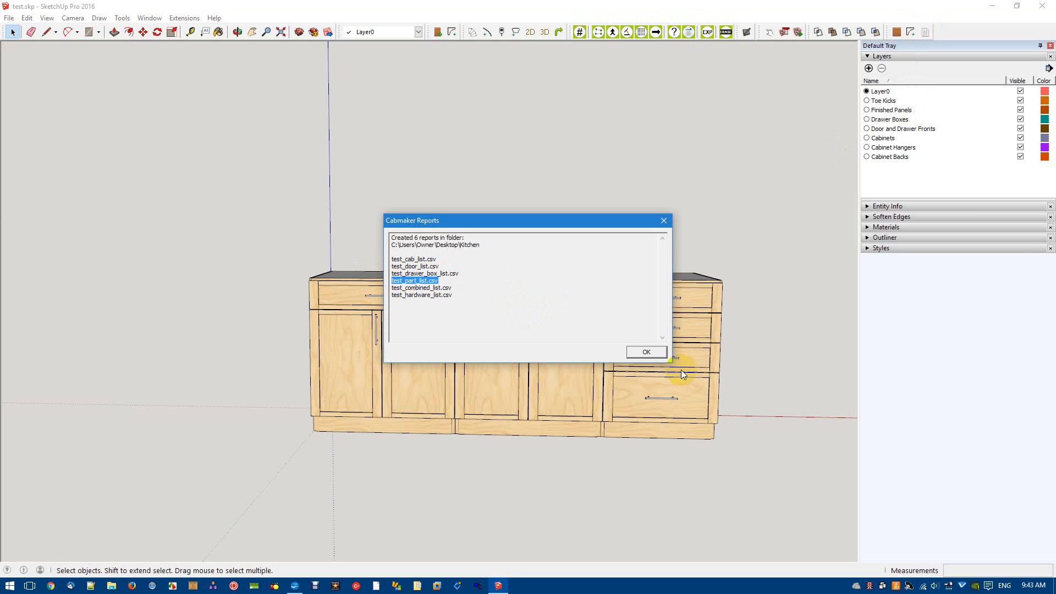
pyautogui.click(644, 352)
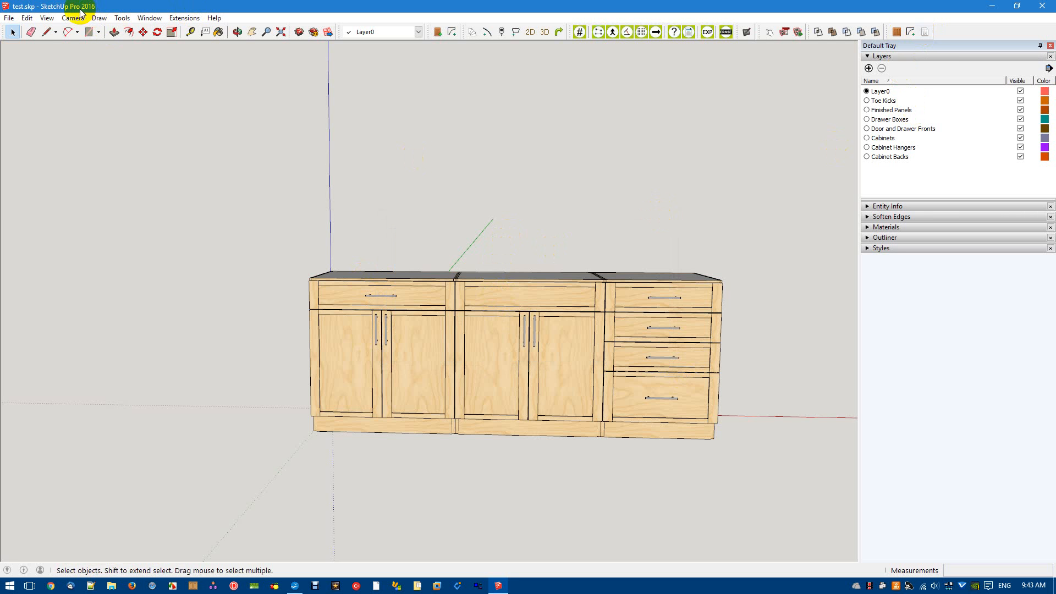
pyautogui.moveTo(919, 10)
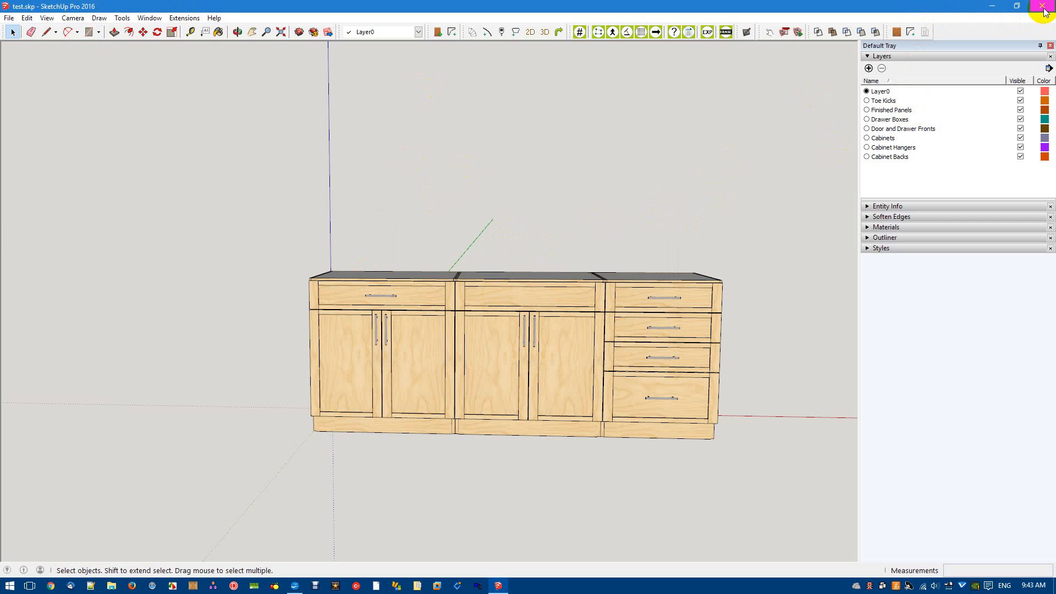
# Close SketchUp saving changes to test.skp and return to the desktop
pyautogui.click(1049, 6)
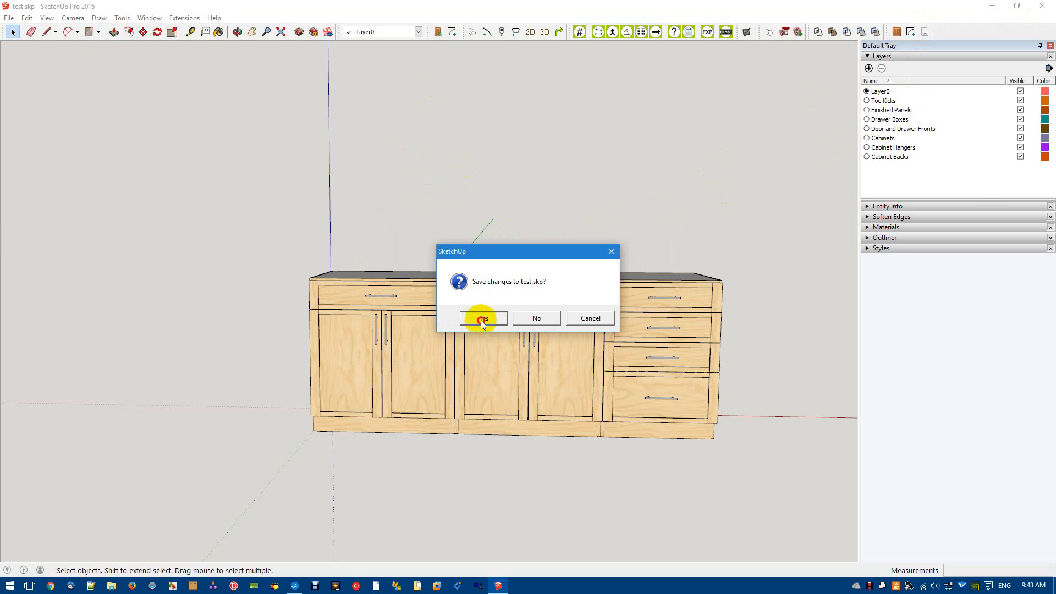
pyautogui.click(484, 318)
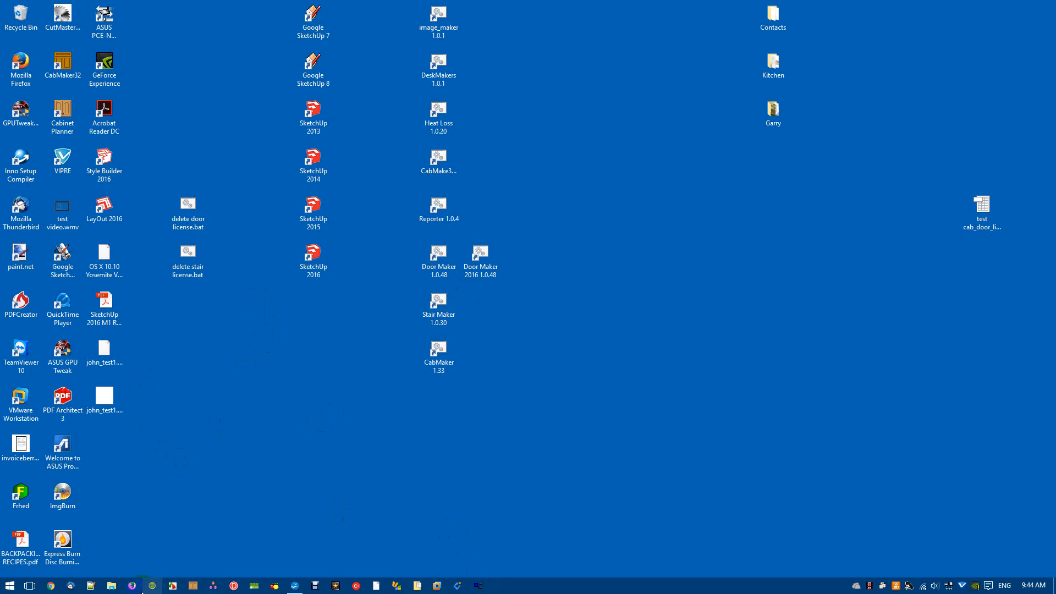
pyautogui.click(92, 584)
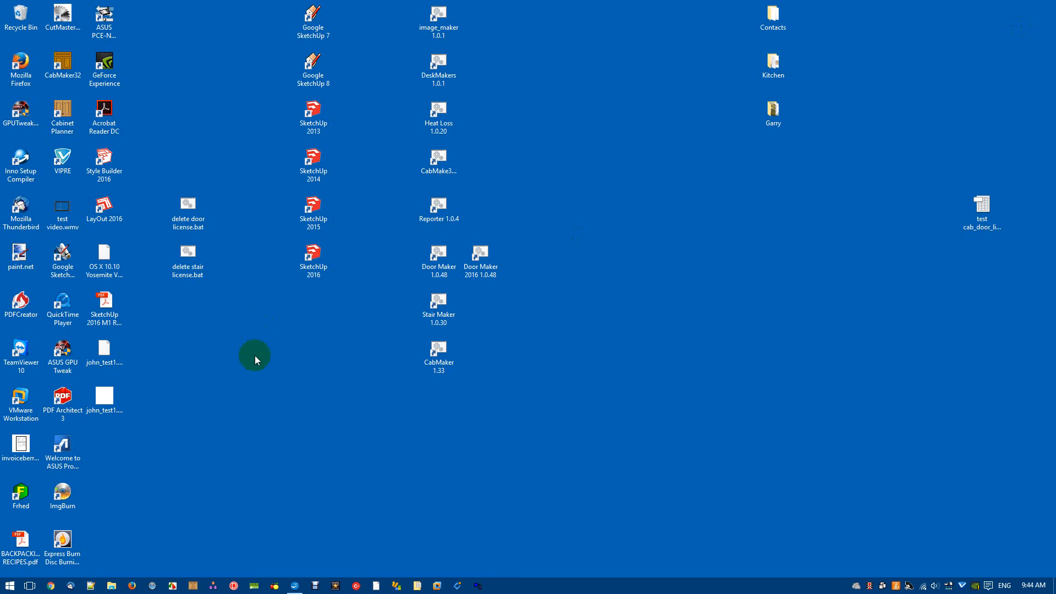
# Restart SketchUp, reopen test.skp and edit the drawer cabinet
pyautogui.doubleClick(313, 256)
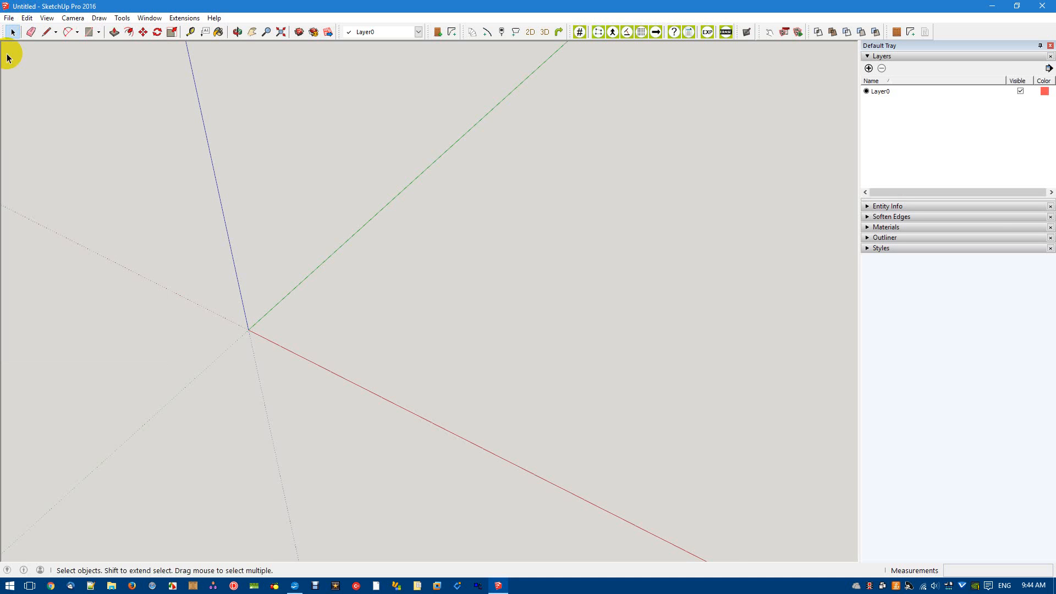
pyautogui.click(8, 19)
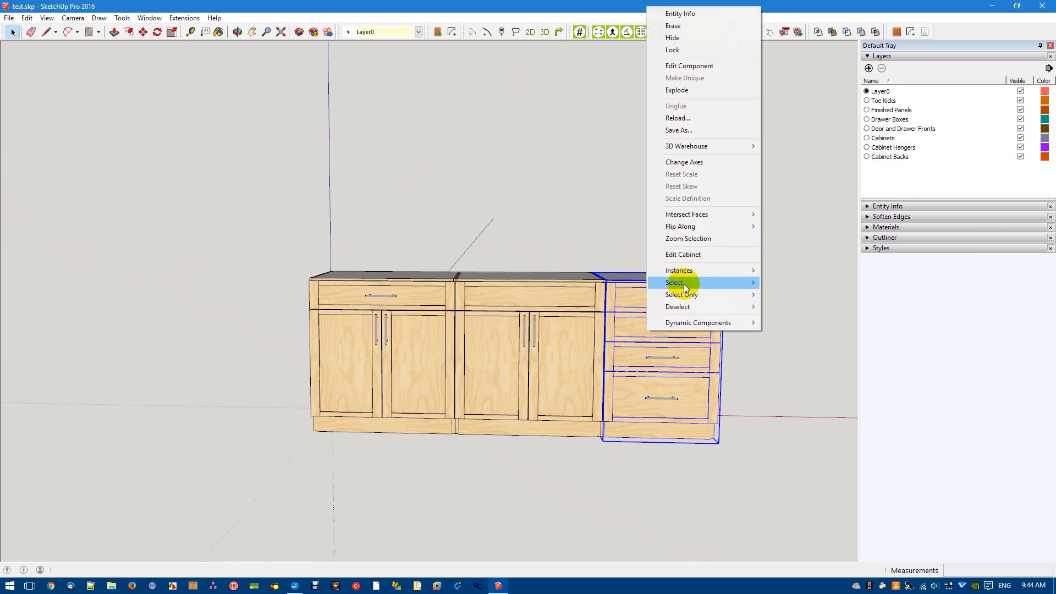
pyautogui.click(683, 254)
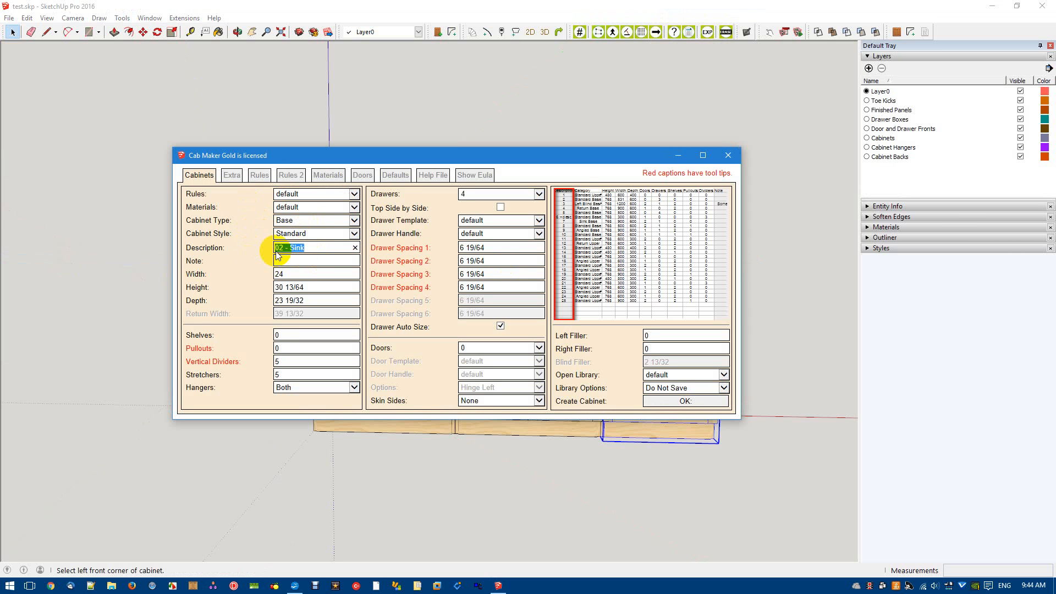
# Change the cabinet description to '03 - Drawer Bank', apply it and save the model
pyautogui.write('03 -')
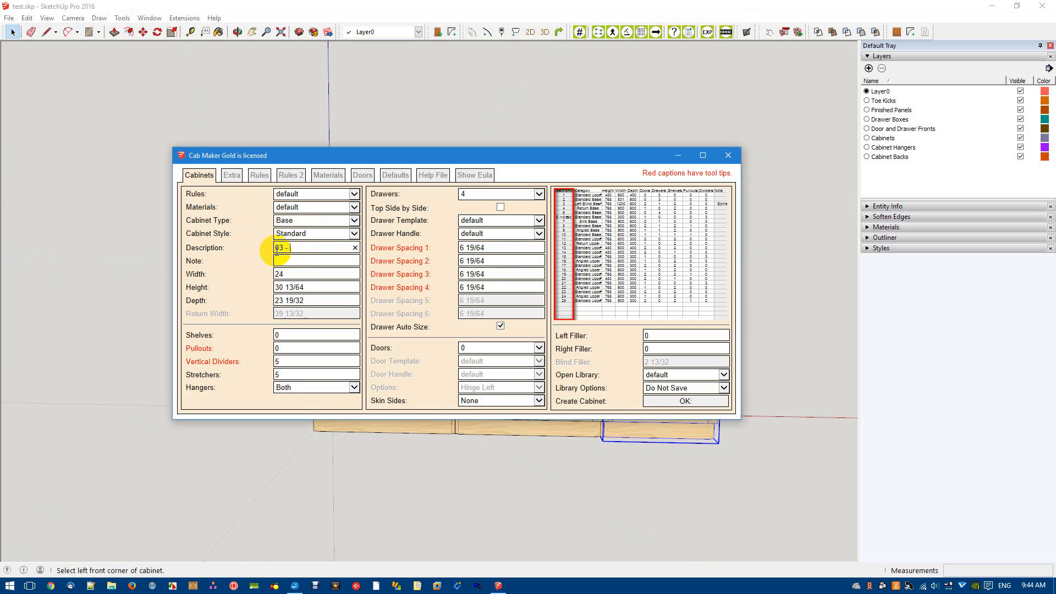
pyautogui.write('Drawer Ban')
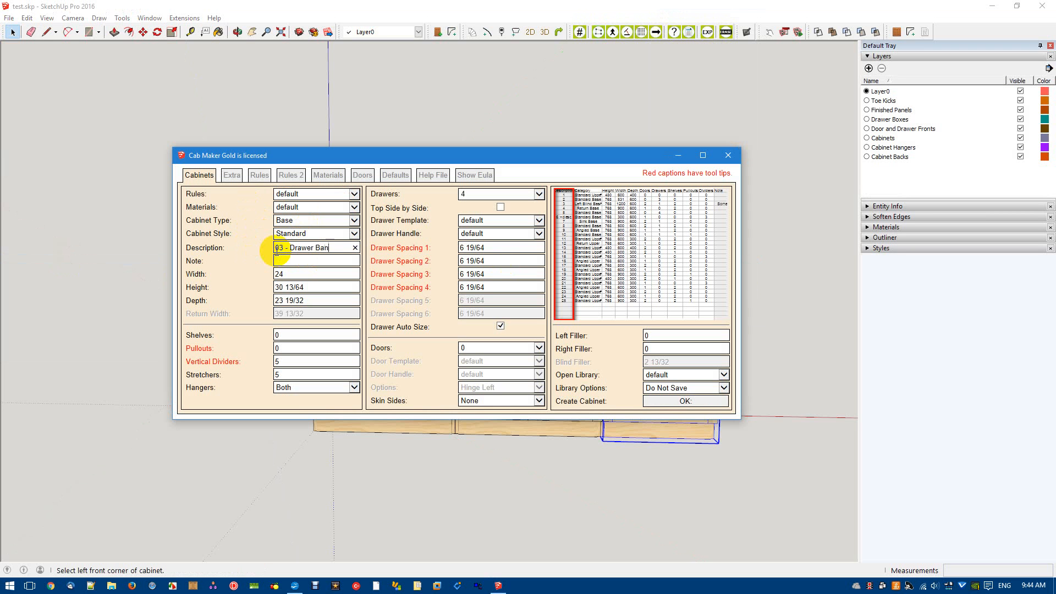
pyautogui.click(683, 400)
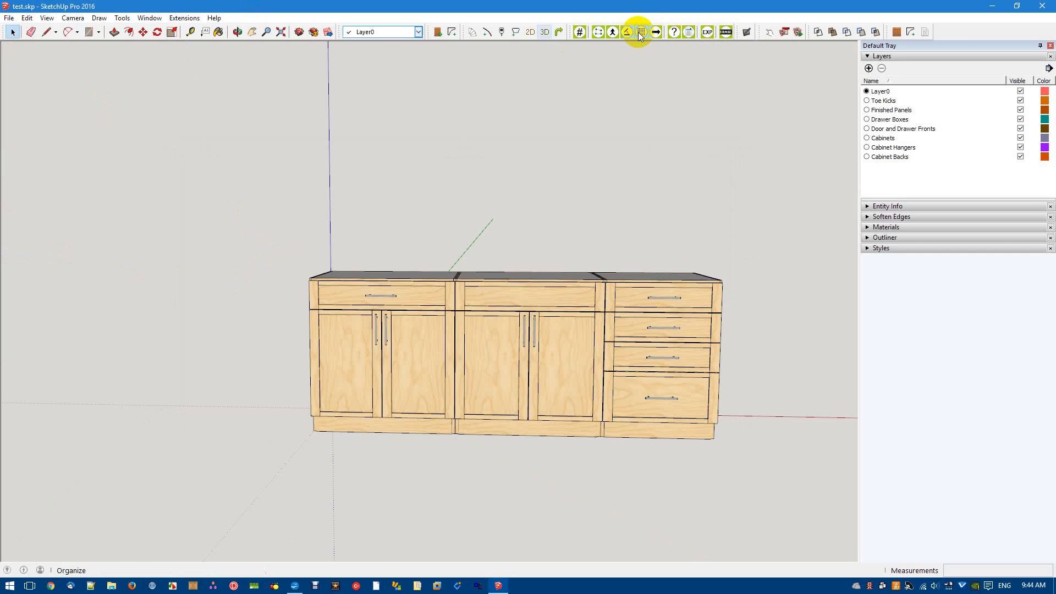
pyautogui.click(640, 31)
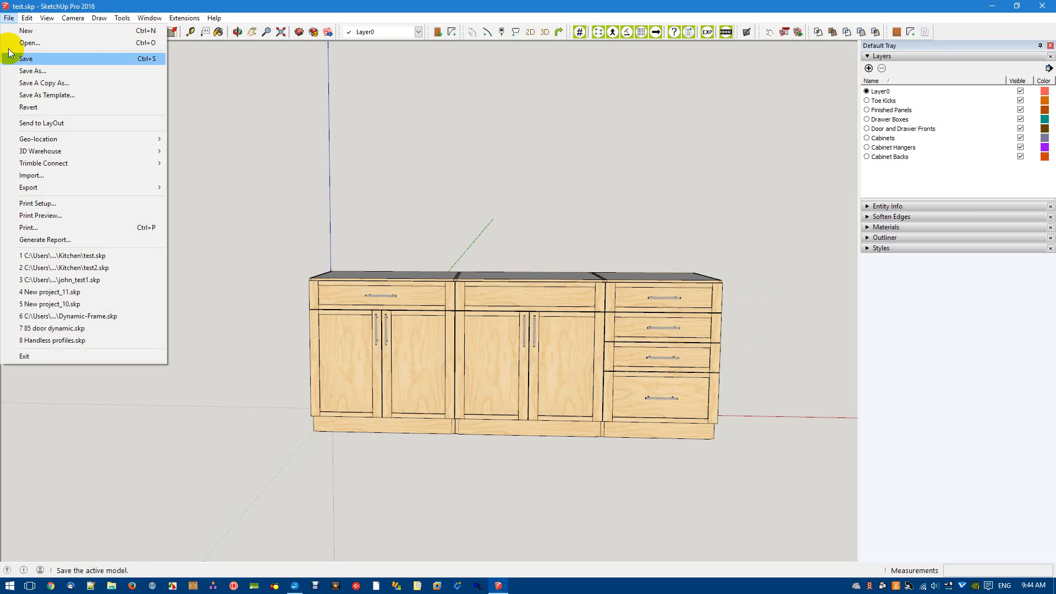
pyautogui.moveTo(32, 70)
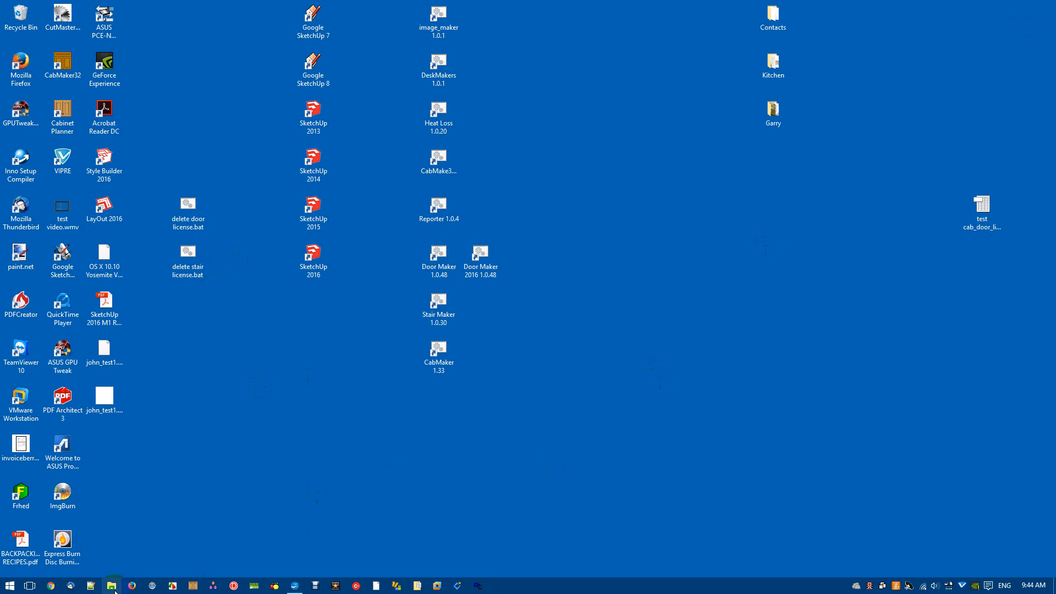
# View test_part_list.csv in Notepad++ with its Standard, Sink and Drawer Bank rows
pyautogui.click(113, 584)
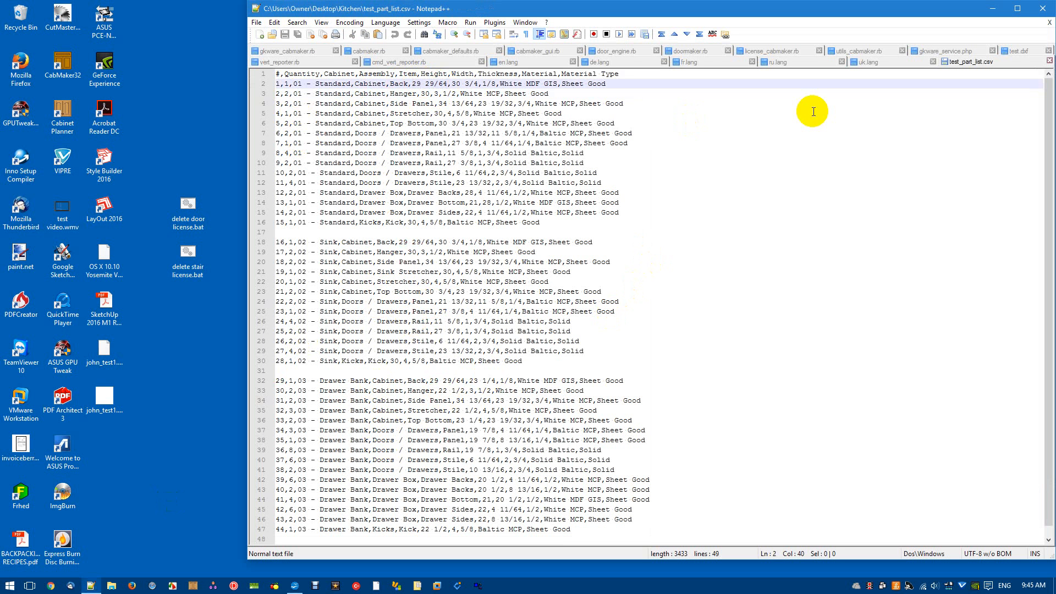
pyautogui.moveTo(460, 83); pyautogui.dragTo(479, 84)
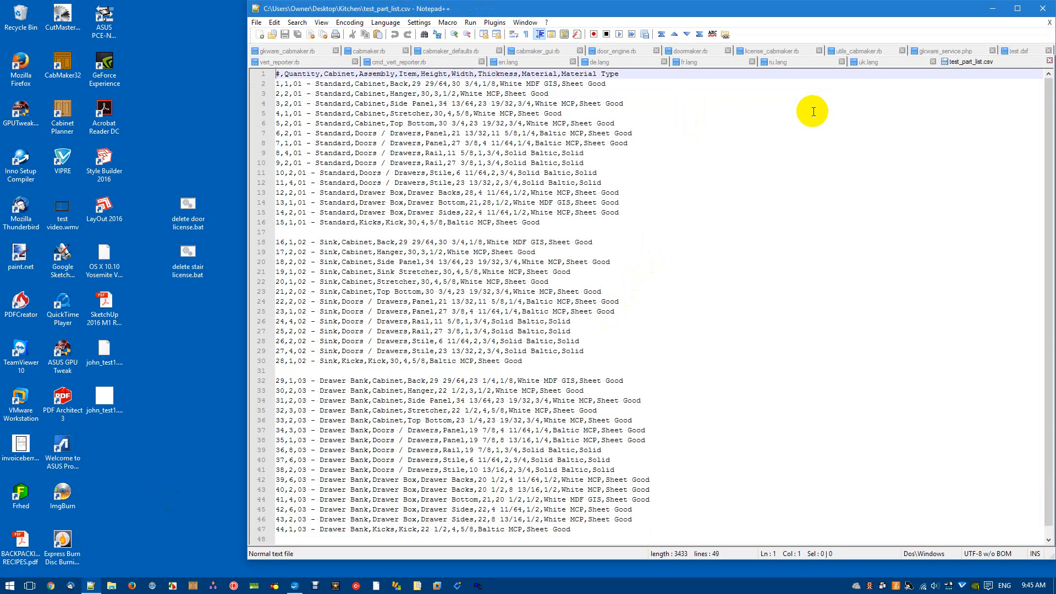
pyautogui.tripleClick(445, 74)
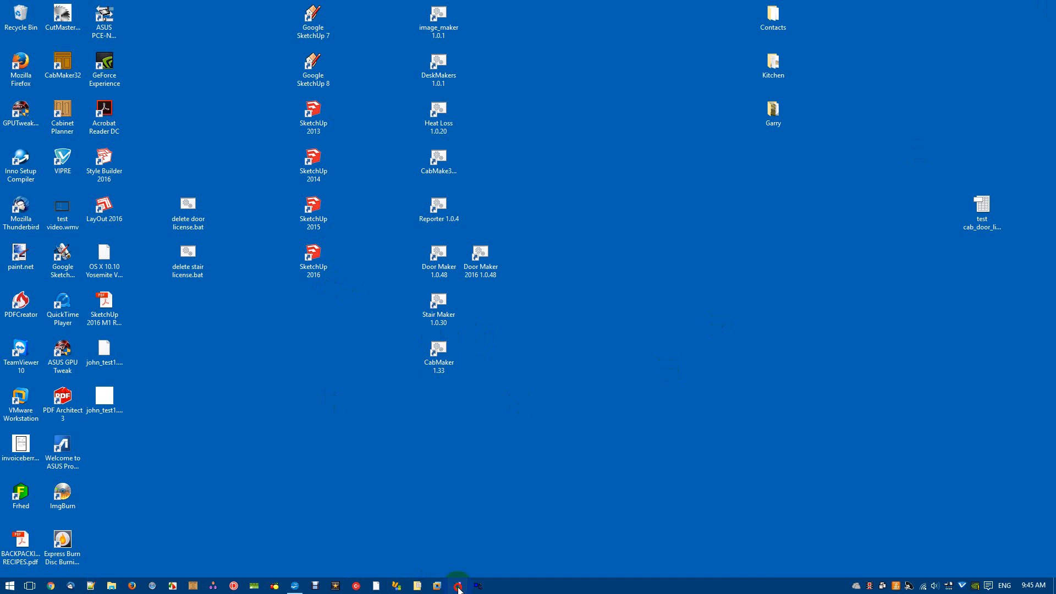
# Launch CutList Plus and confirm preferences of inches, 1/64 precision and custom part numbers
pyautogui.click(457, 585)
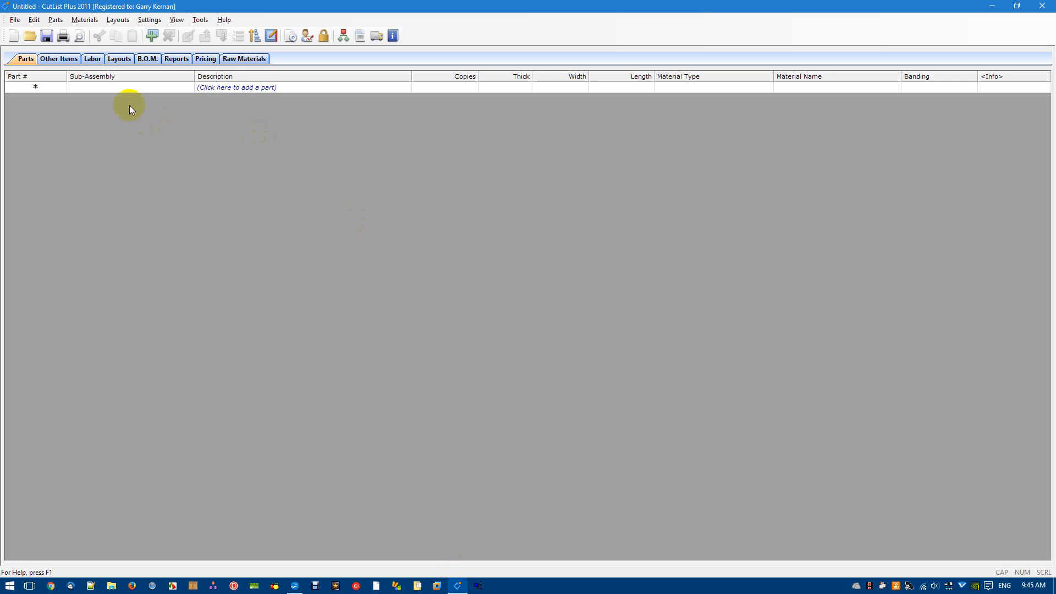
pyautogui.click(149, 19)
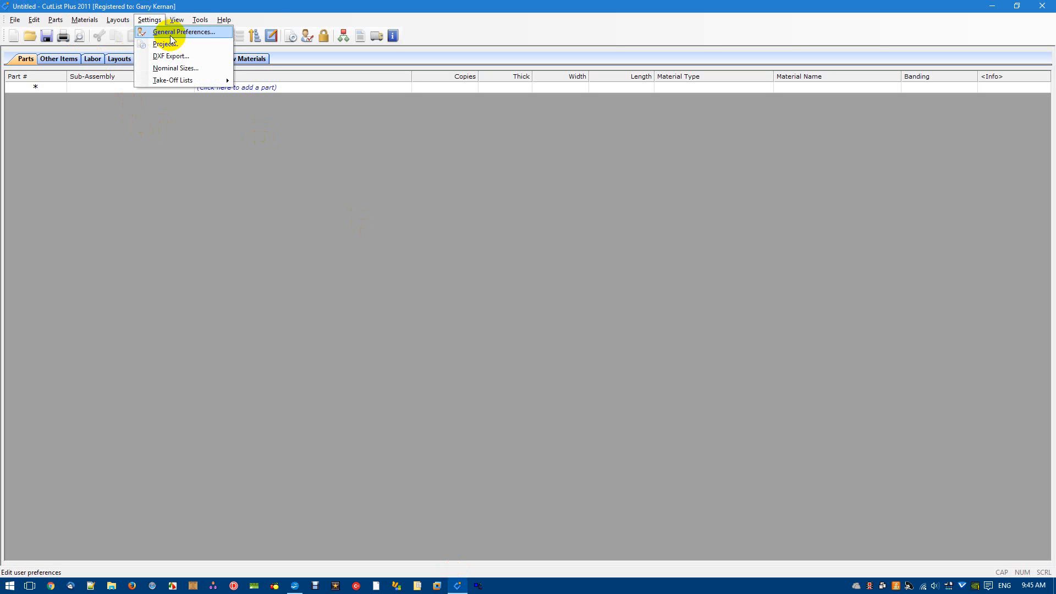
pyautogui.click(184, 32)
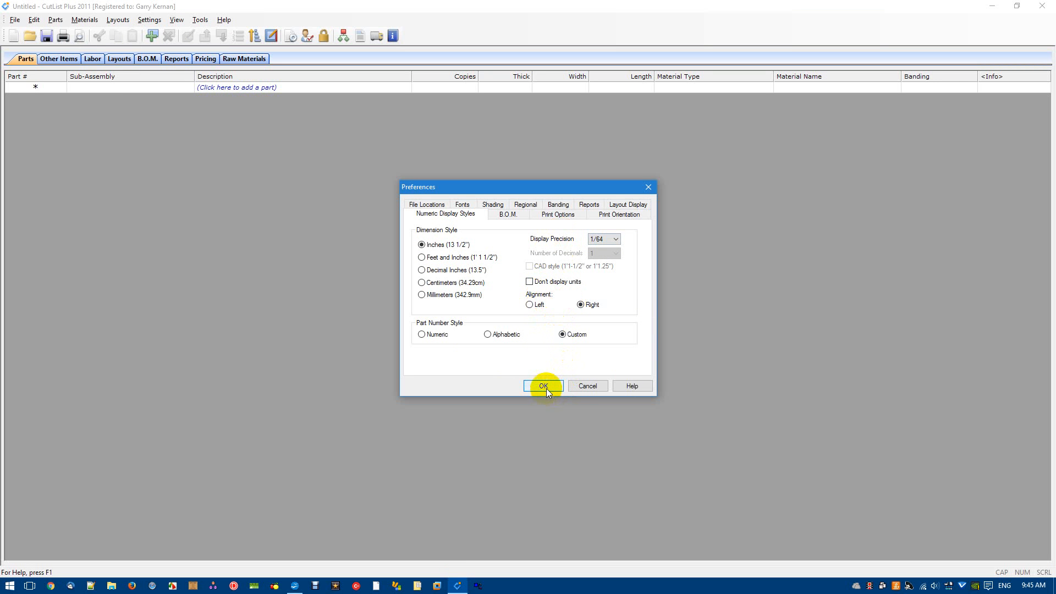
pyautogui.click(542, 385)
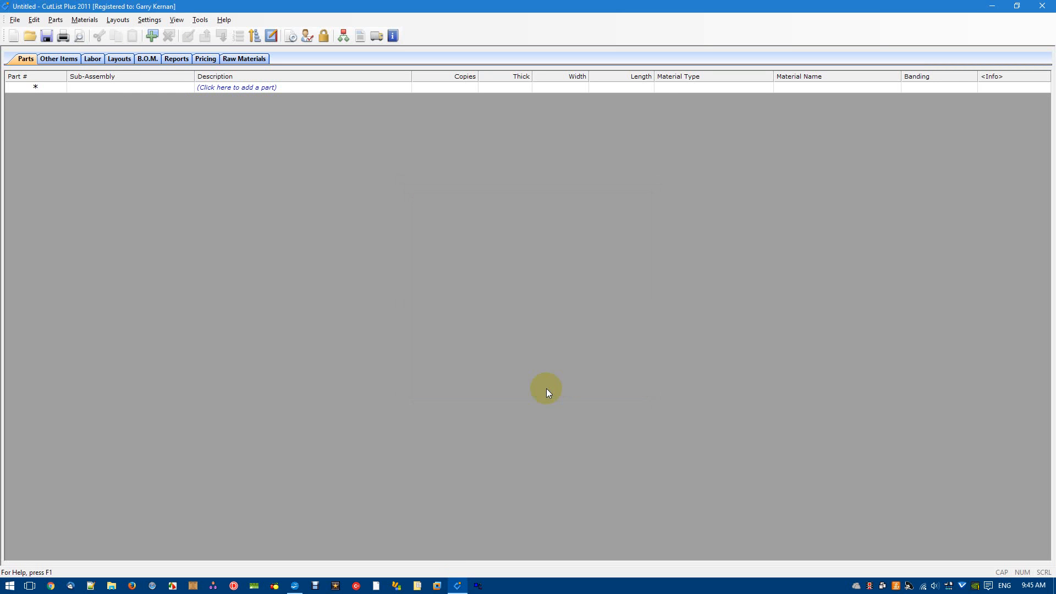
# Start File > Import and choose the kitchen cabinet parts CSV for the Import Wizard
pyautogui.click(14, 20)
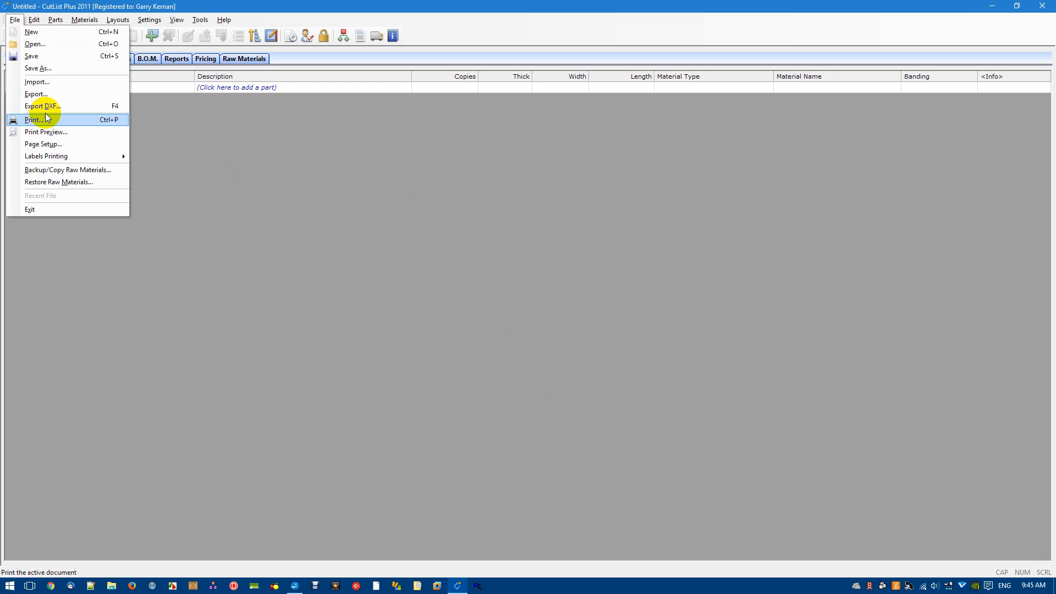
pyautogui.click(36, 44)
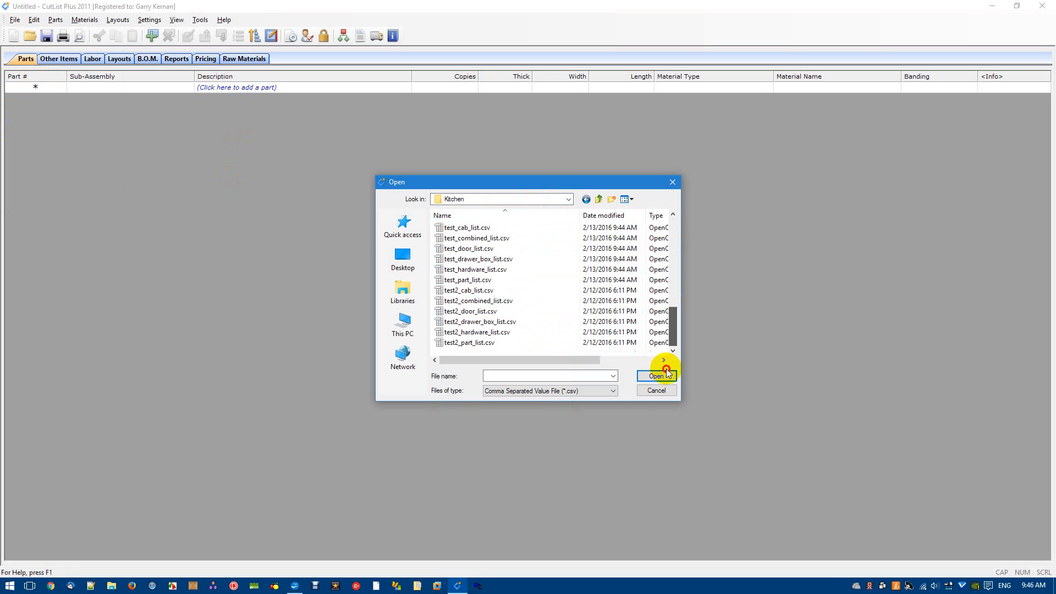
pyautogui.click(653, 376)
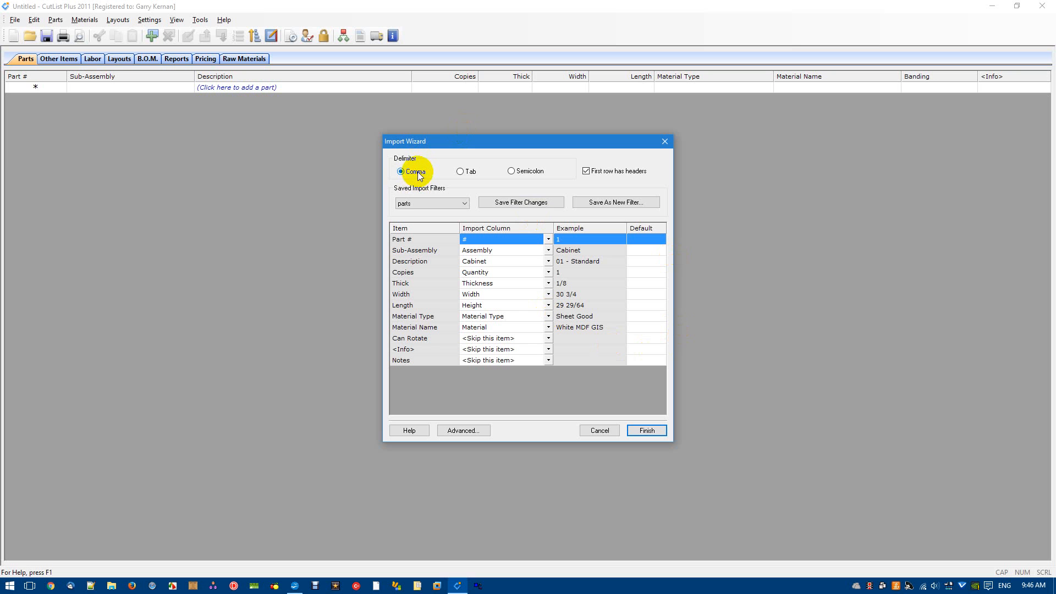
pyautogui.moveTo(422, 177)
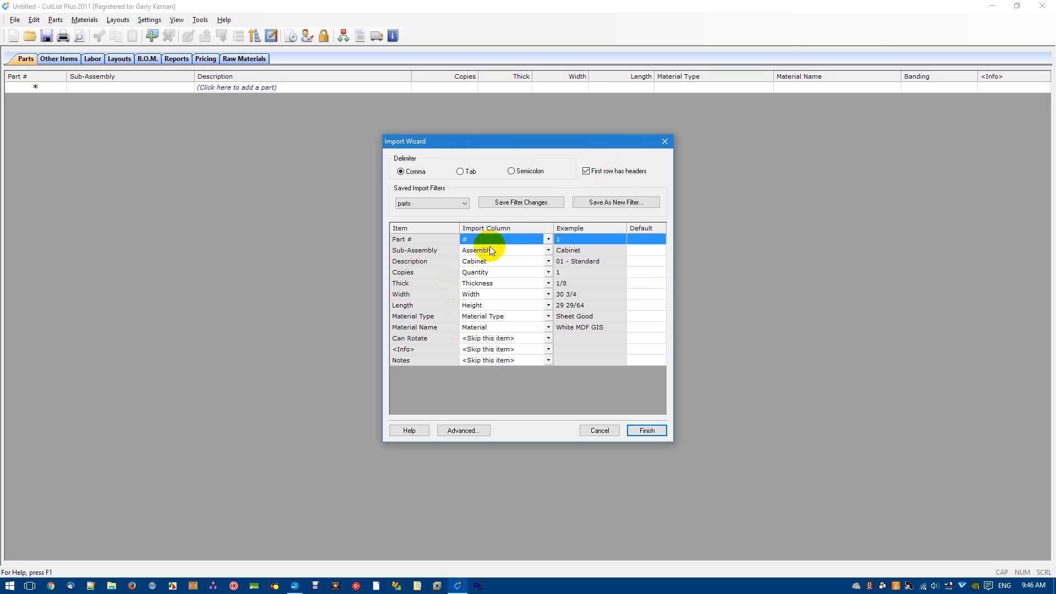
# Keep first-row headers and the Sub-Assembly column mapping, then finish importing the 33 parts
pyautogui.click(586, 171)
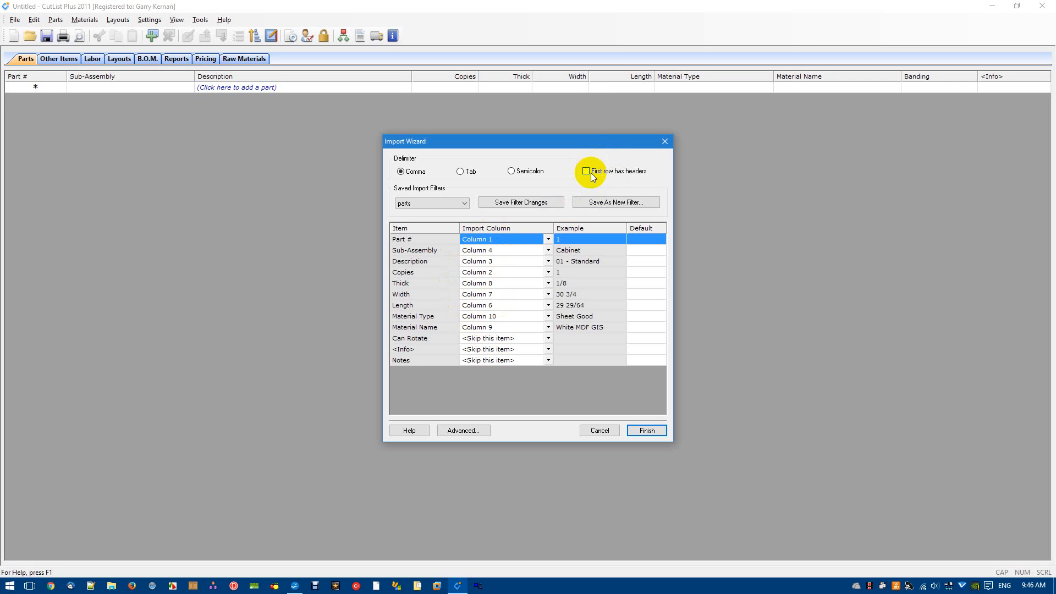
pyautogui.click(585, 171)
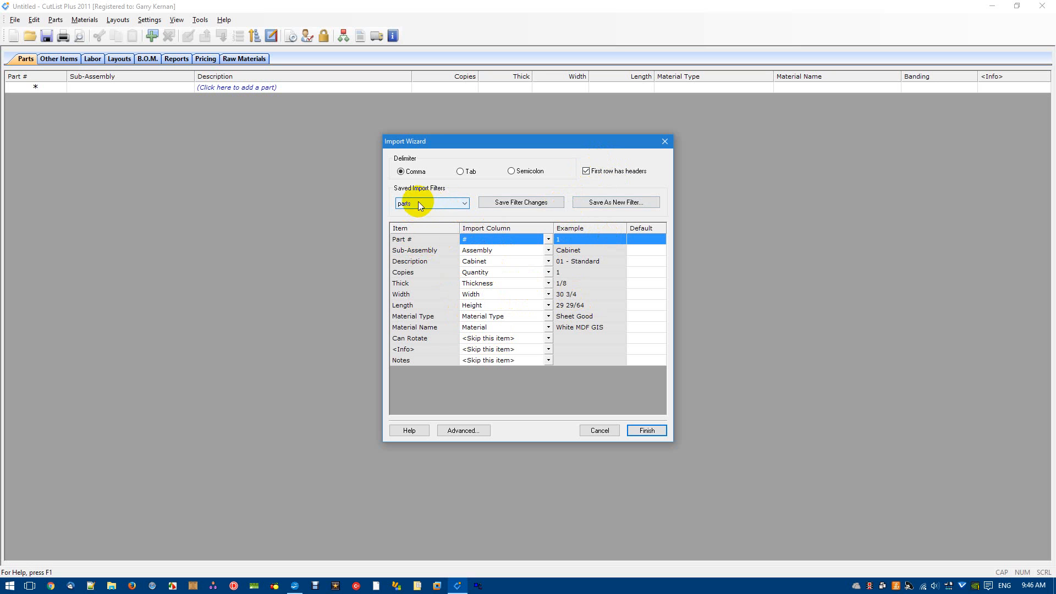
pyautogui.moveTo(441, 204)
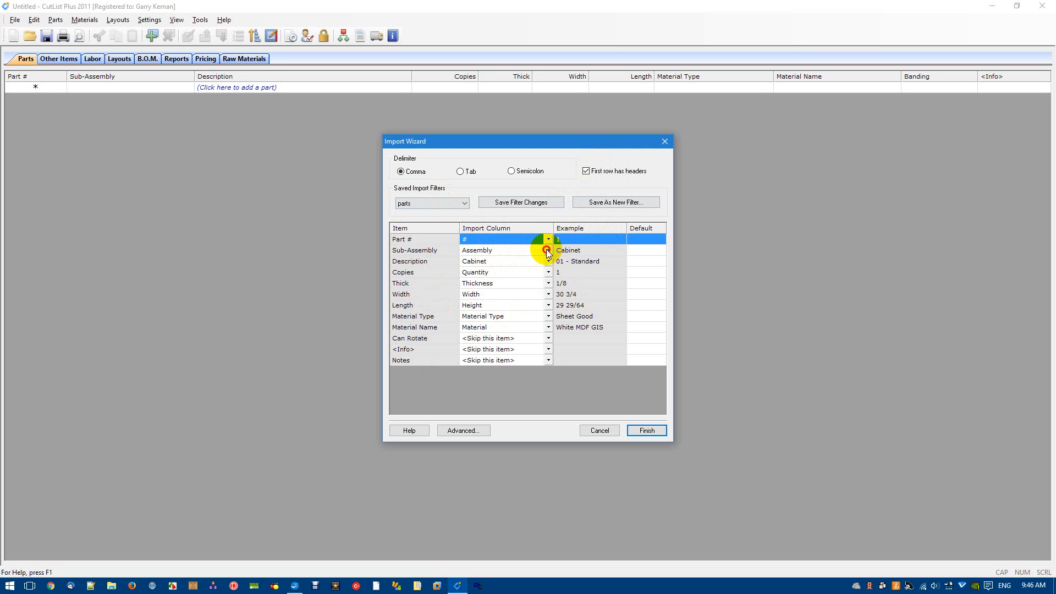
pyautogui.click(548, 250)
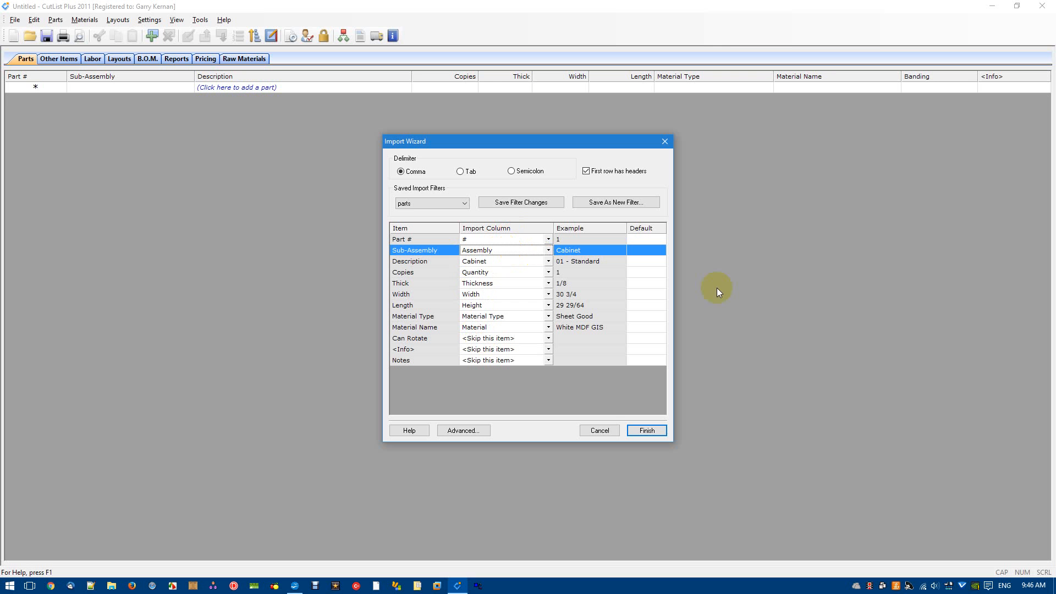
pyautogui.moveTo(456, 230)
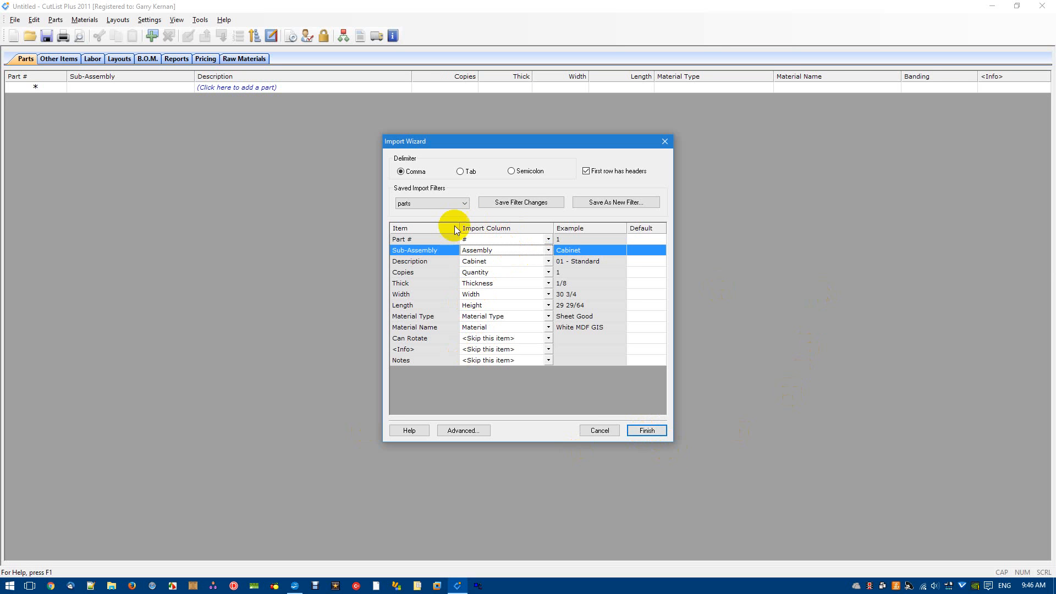
pyautogui.click(644, 431)
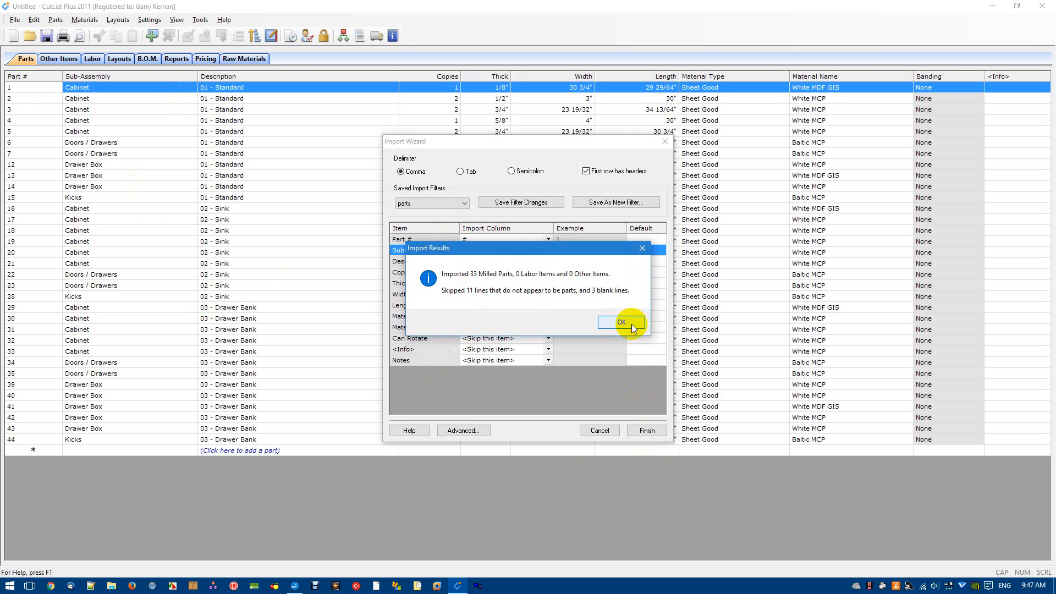
pyautogui.click(620, 322)
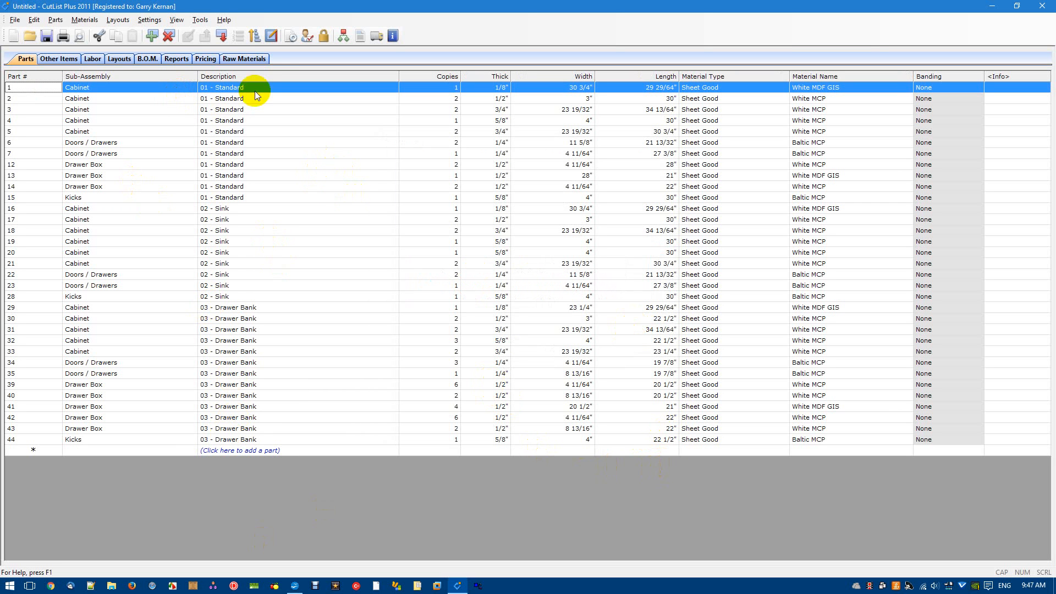
# Browse the raw materials list, expanding Dimensioned Lumber and Sheet Goods to view Baltic sheet sizes
pyautogui.click(244, 59)
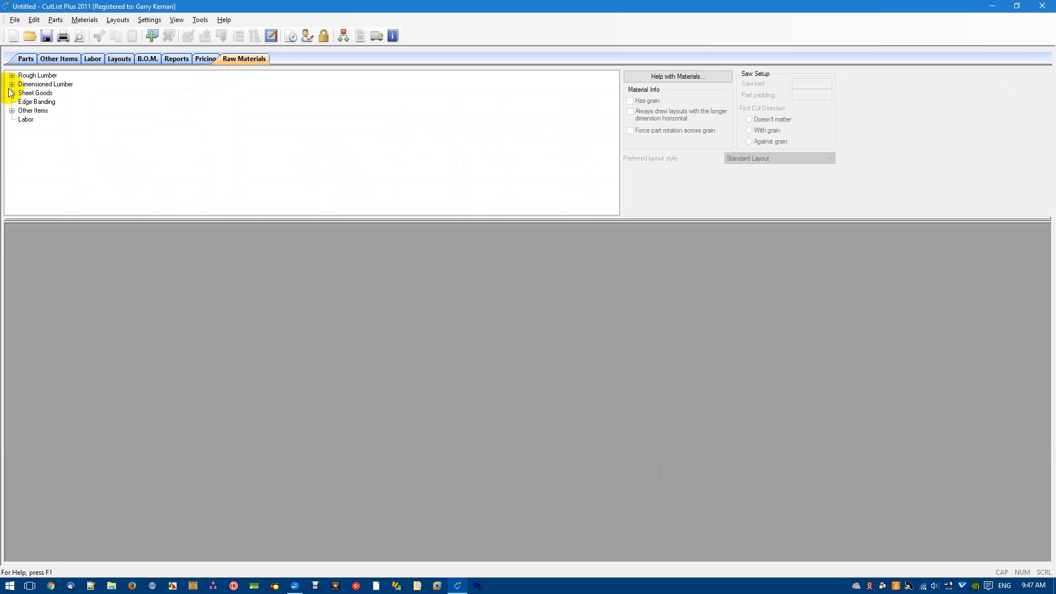
pyautogui.click(12, 83)
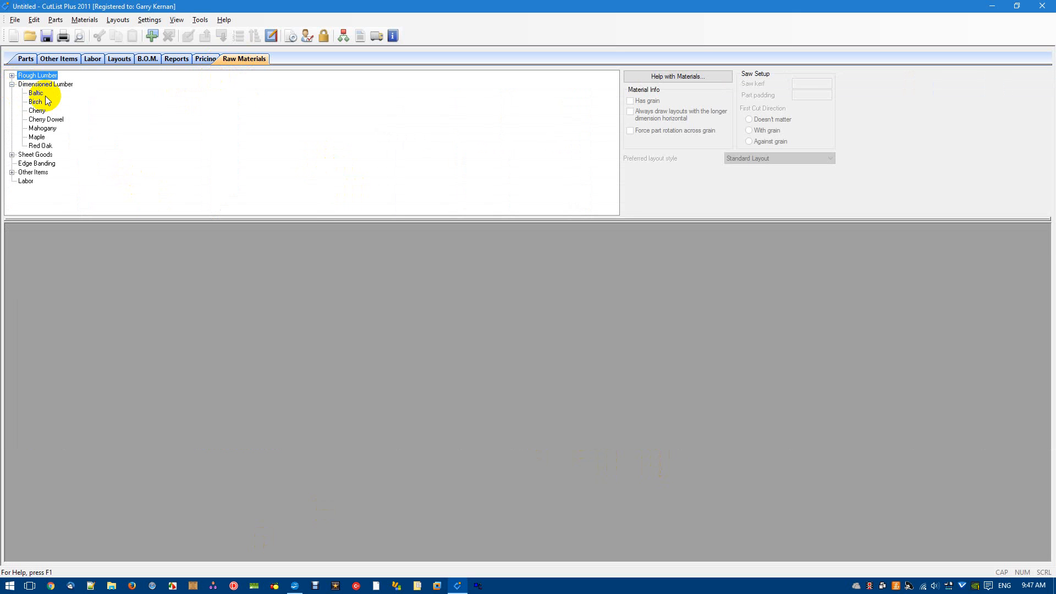
pyautogui.click(36, 92)
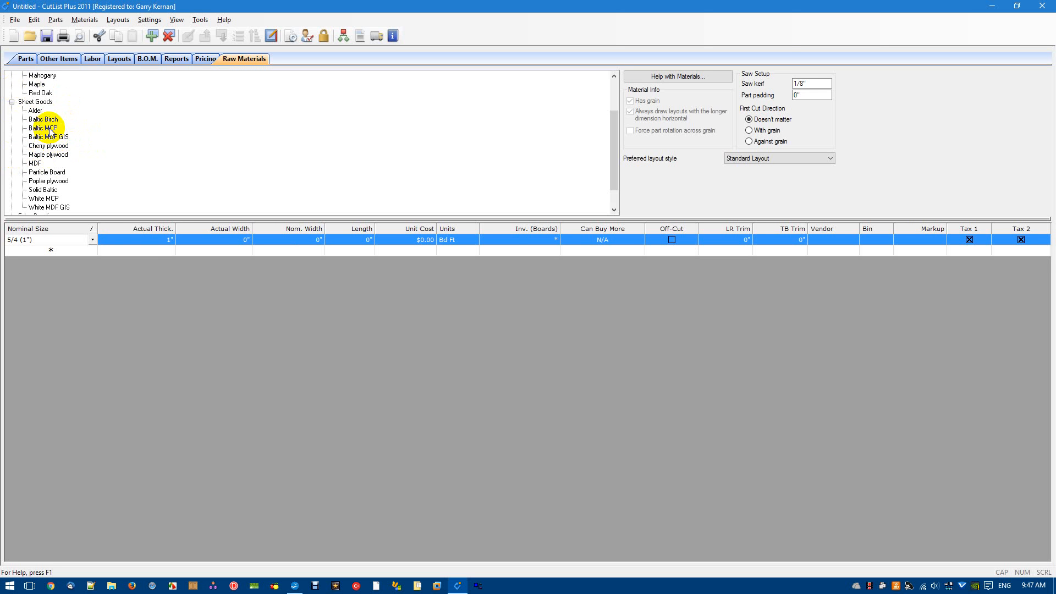
pyautogui.click(48, 136)
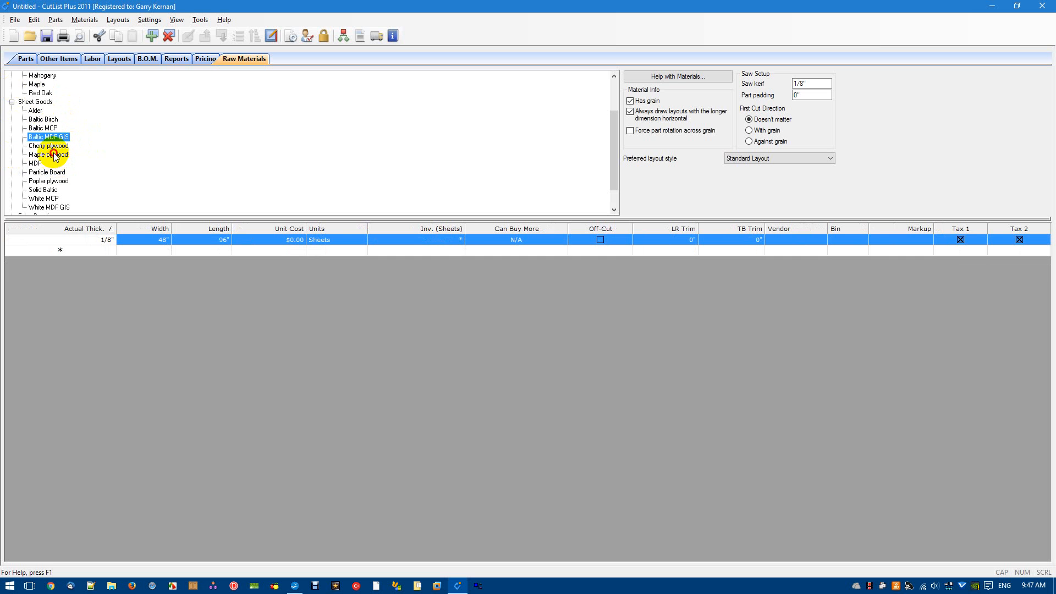
pyautogui.click(47, 171)
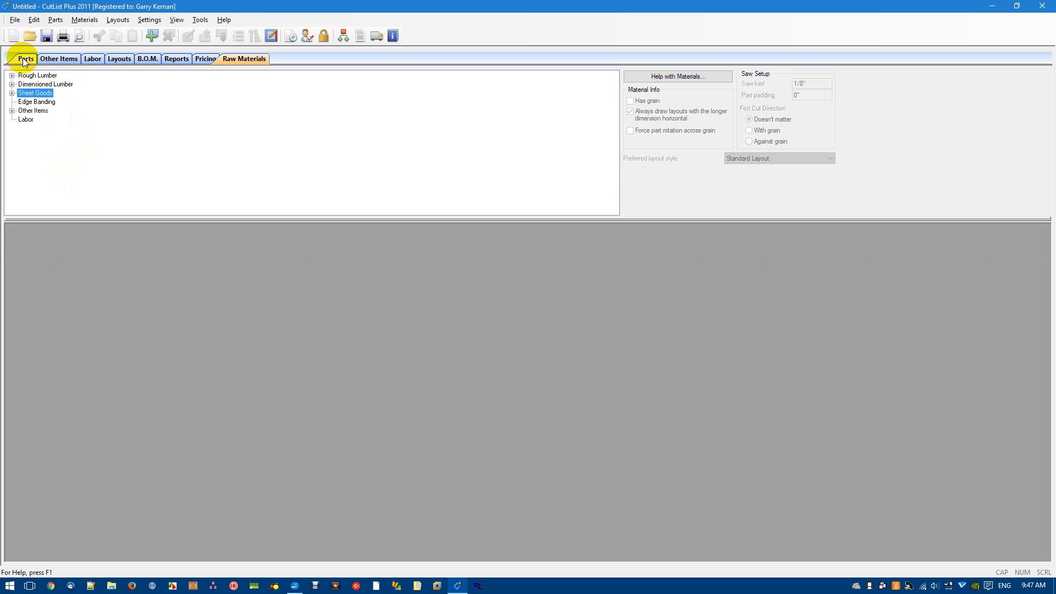
# Show the layout diagrams for 5/8 and 3/4 White MCP and 1/8 White MDF GIS, paging the 3/4 sheets
pyautogui.click(119, 59)
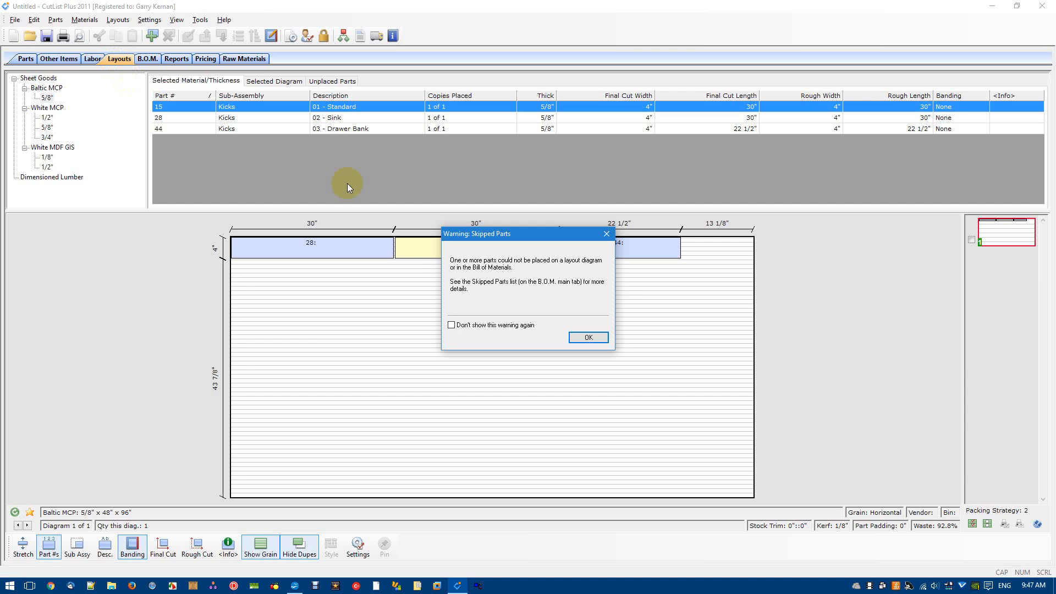
pyautogui.click(586, 338)
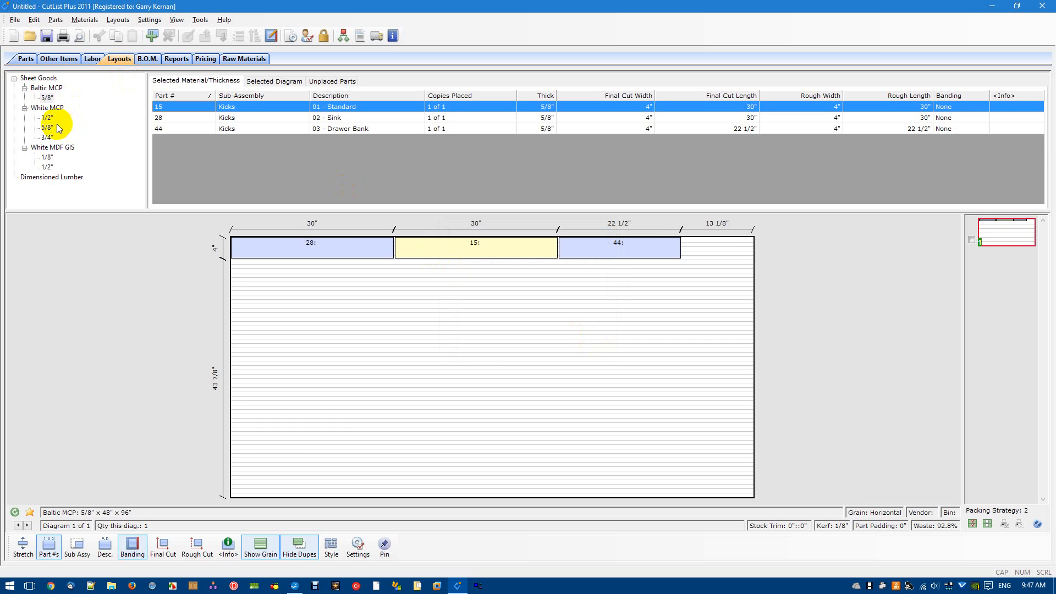
pyautogui.click(46, 128)
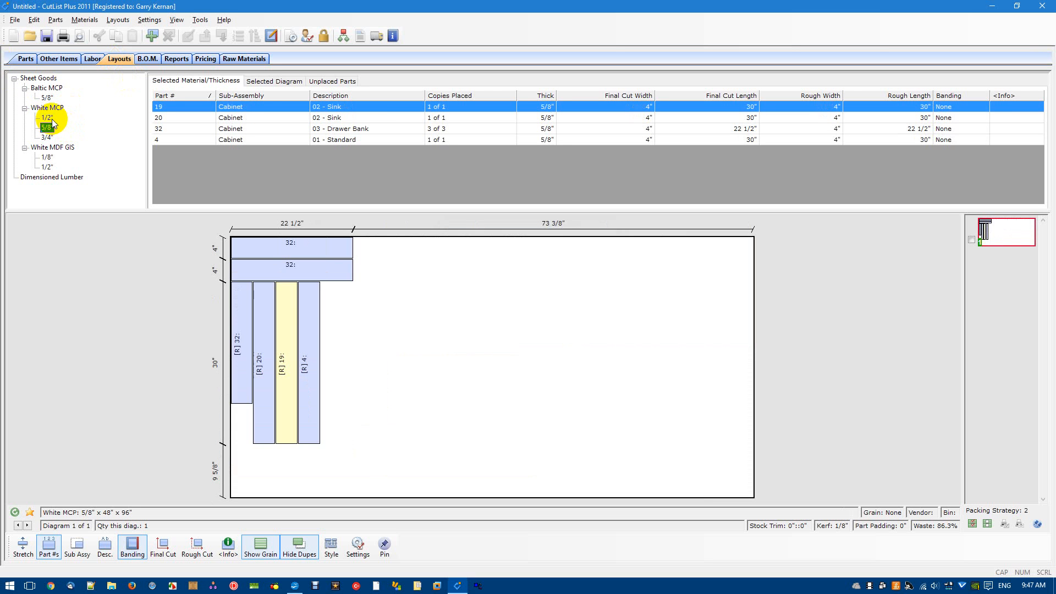
pyautogui.click(46, 158)
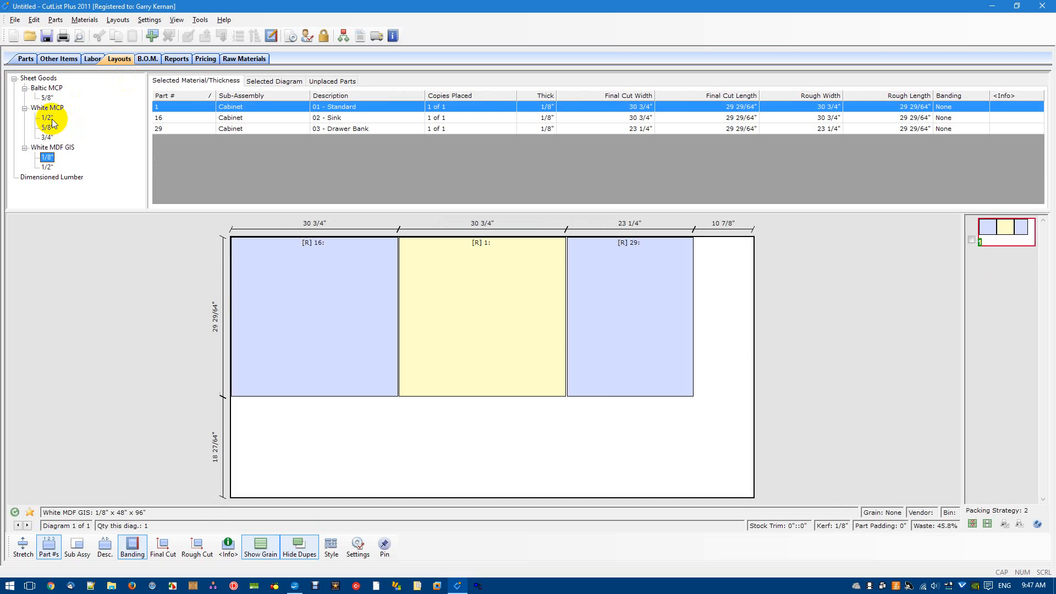
pyautogui.click(43, 138)
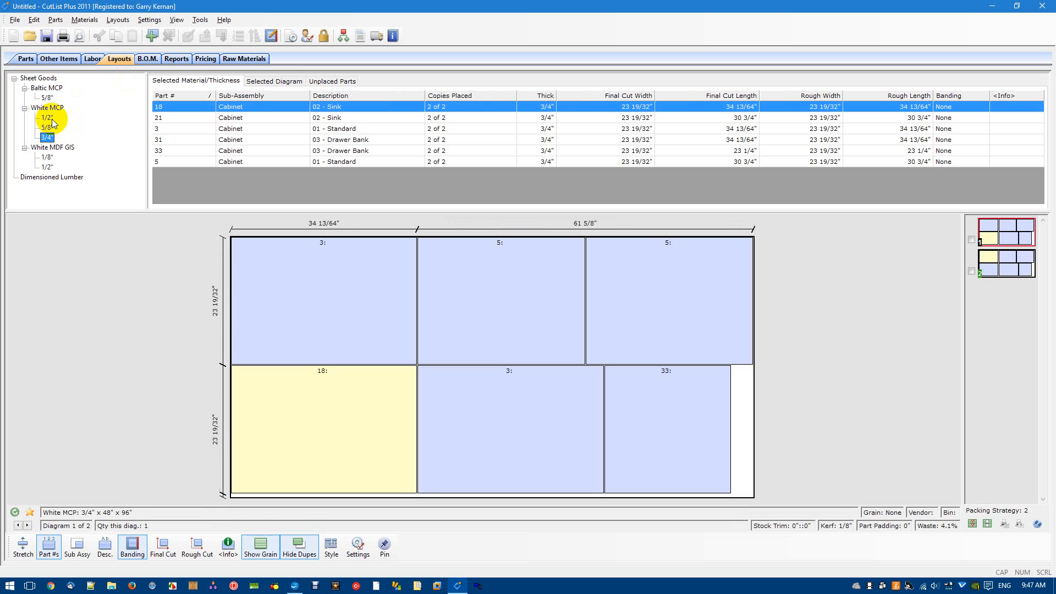
pyautogui.click(1007, 232)
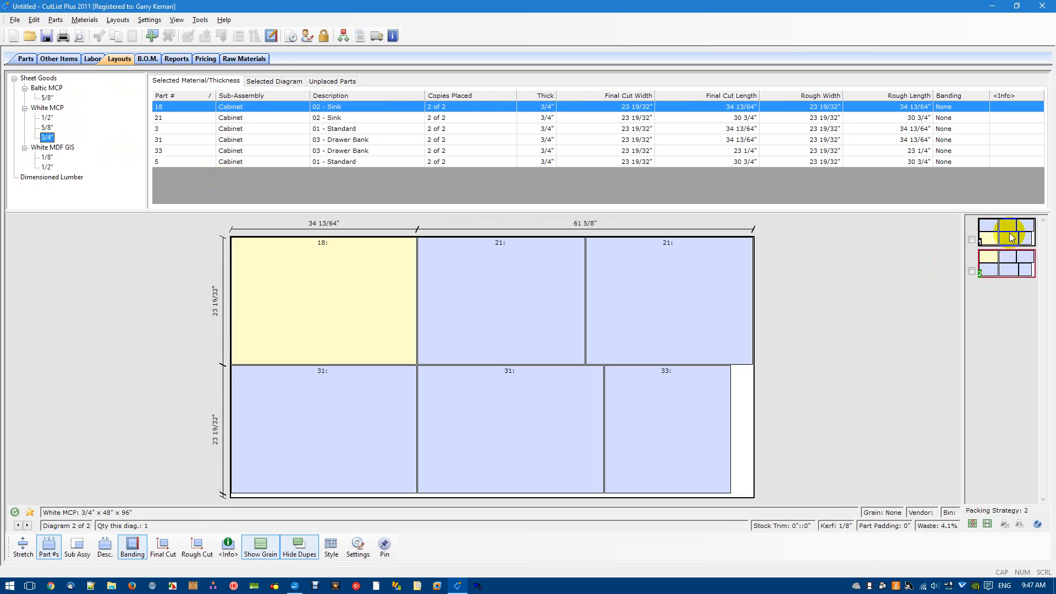
pyautogui.click(1006, 265)
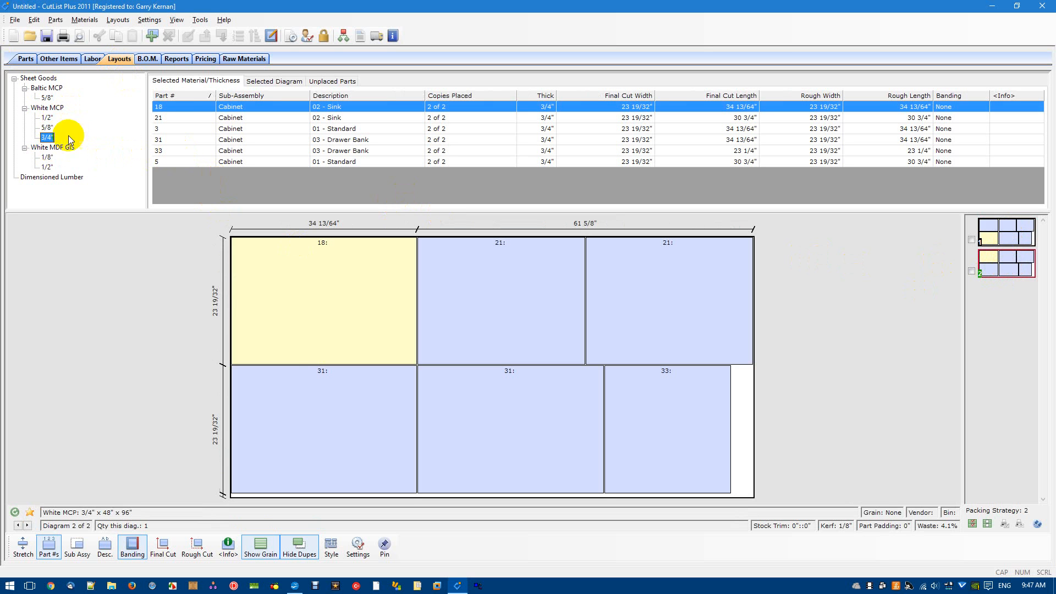
# Review the layouts for 5/8 and 1/2 White MCP and 1/8 and 1/2 White MDF GIS
pyautogui.click(46, 127)
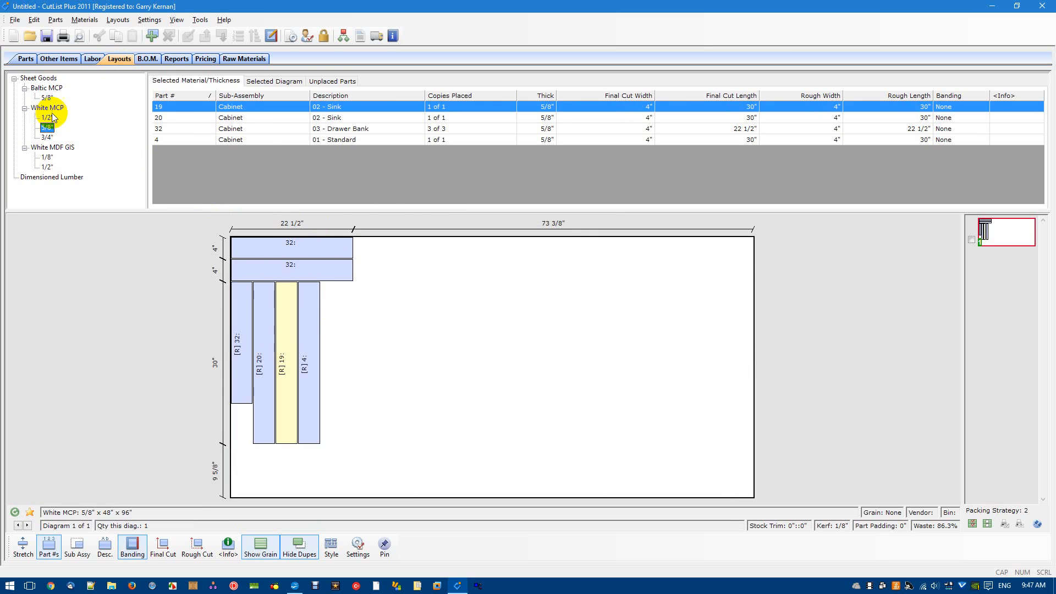
pyautogui.click(47, 117)
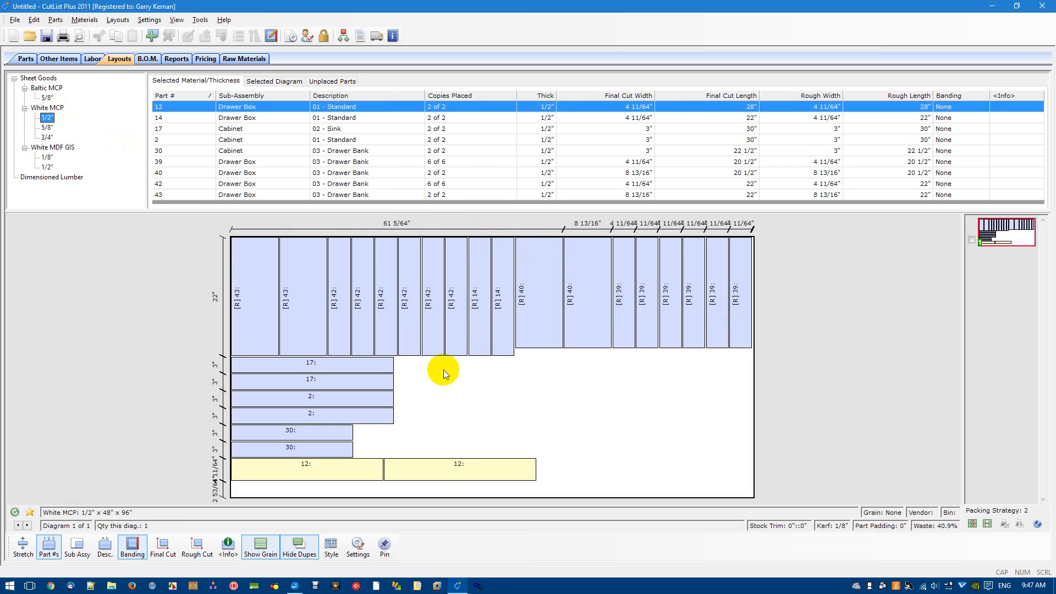
pyautogui.moveTo(505, 374)
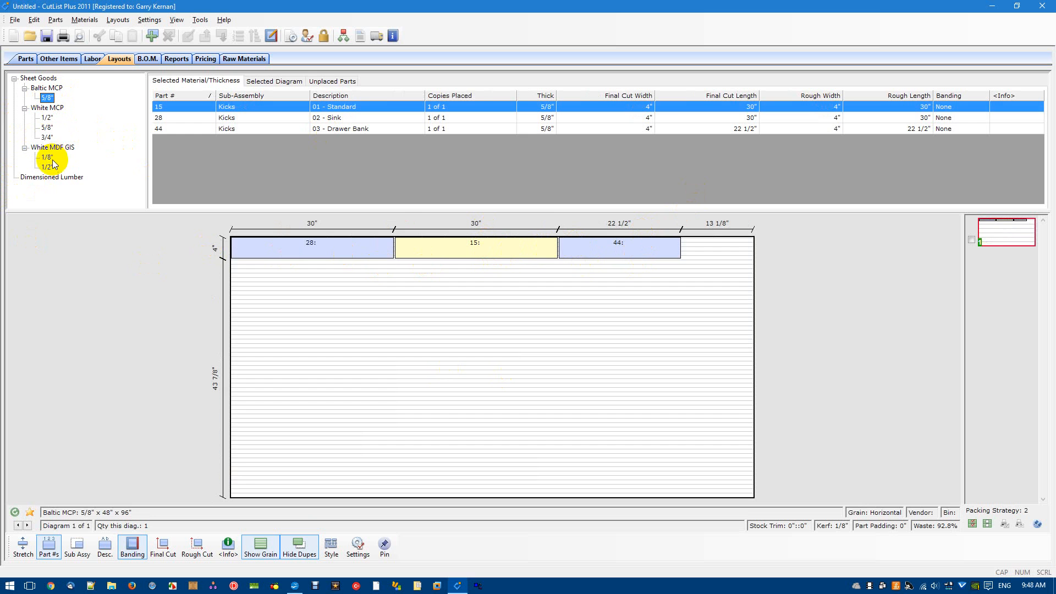
pyautogui.click(47, 157)
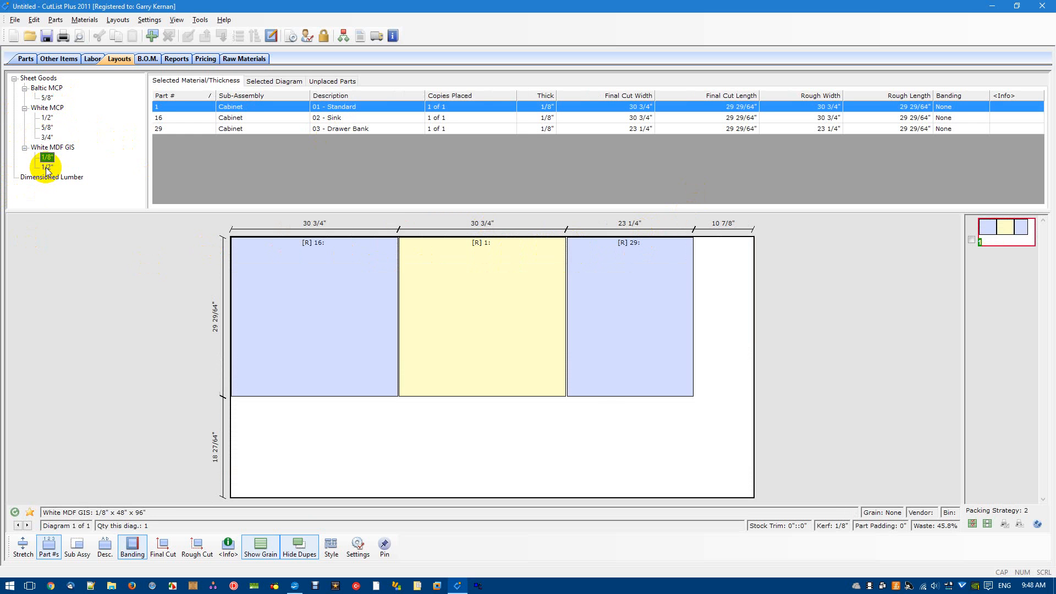
pyautogui.click(47, 167)
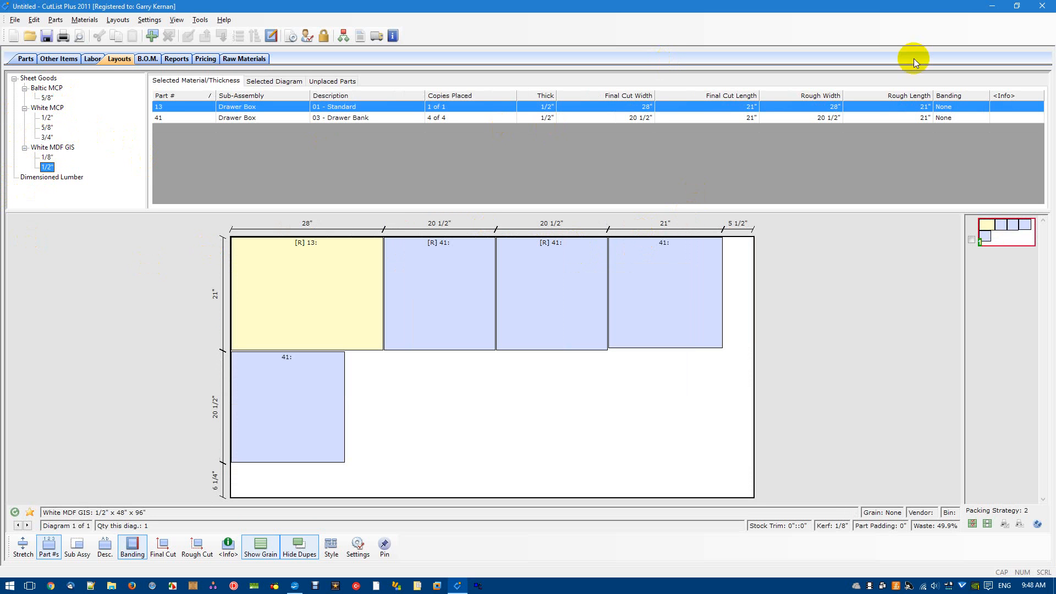
pyautogui.moveTo(832, 329)
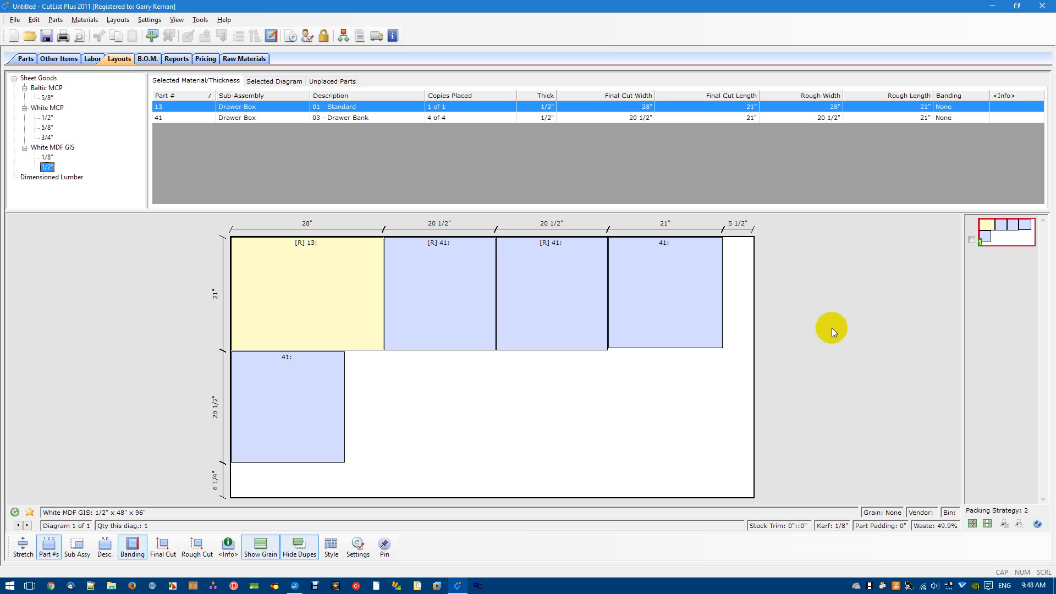
pyautogui.moveTo(846, 297)
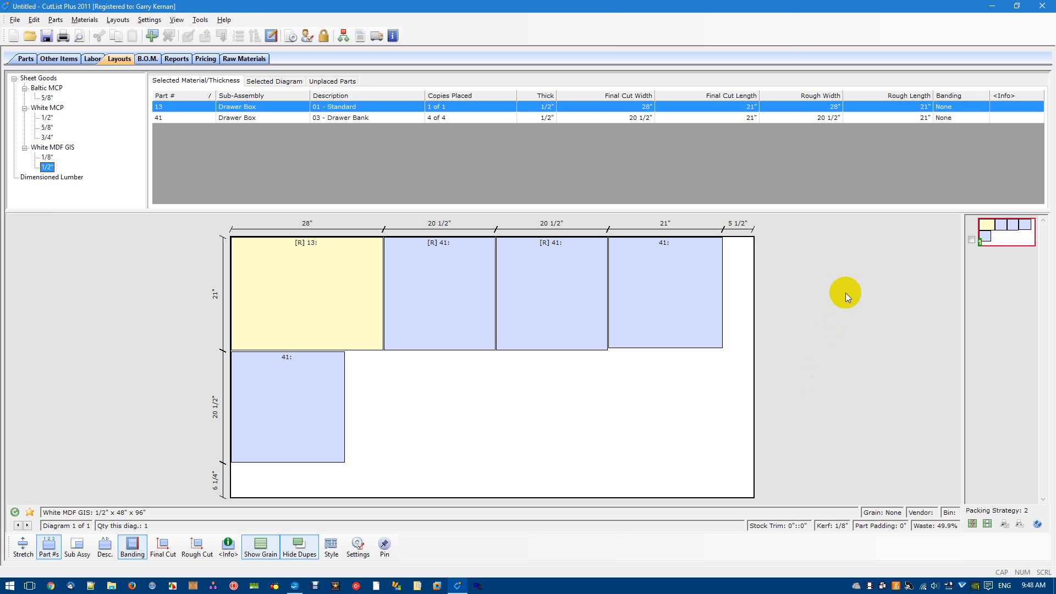